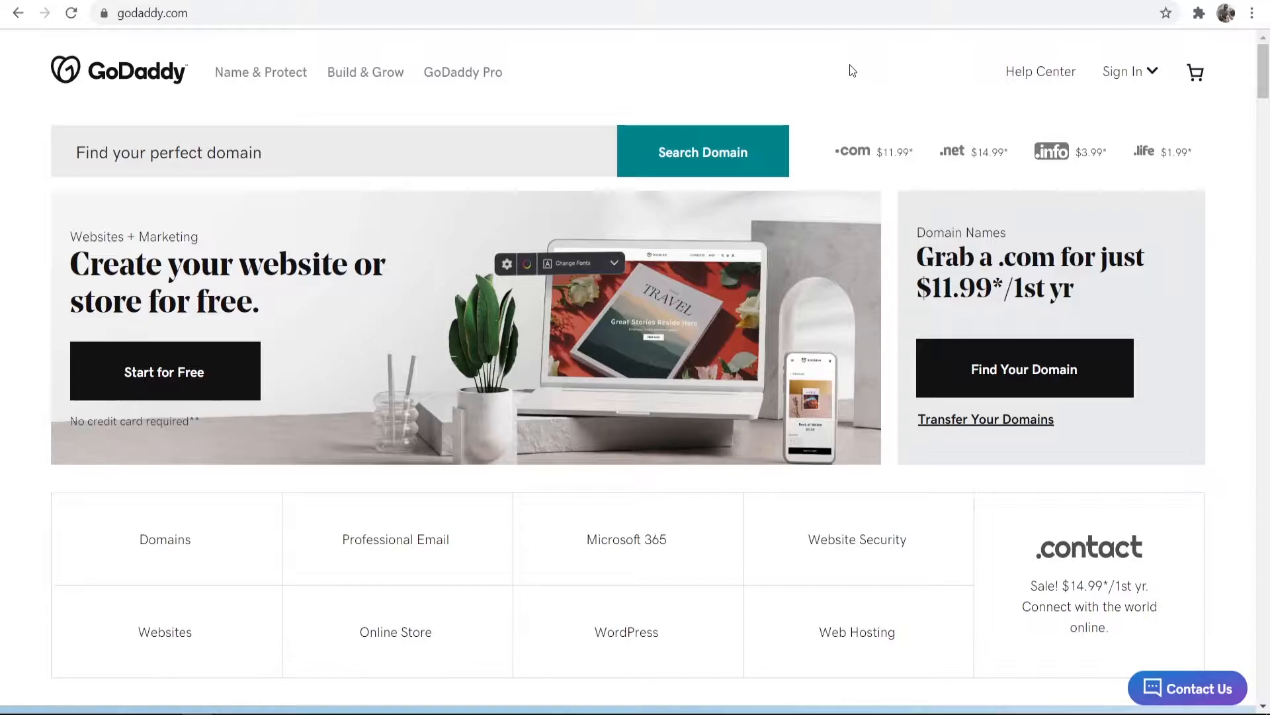
mouse_move(662, 86)
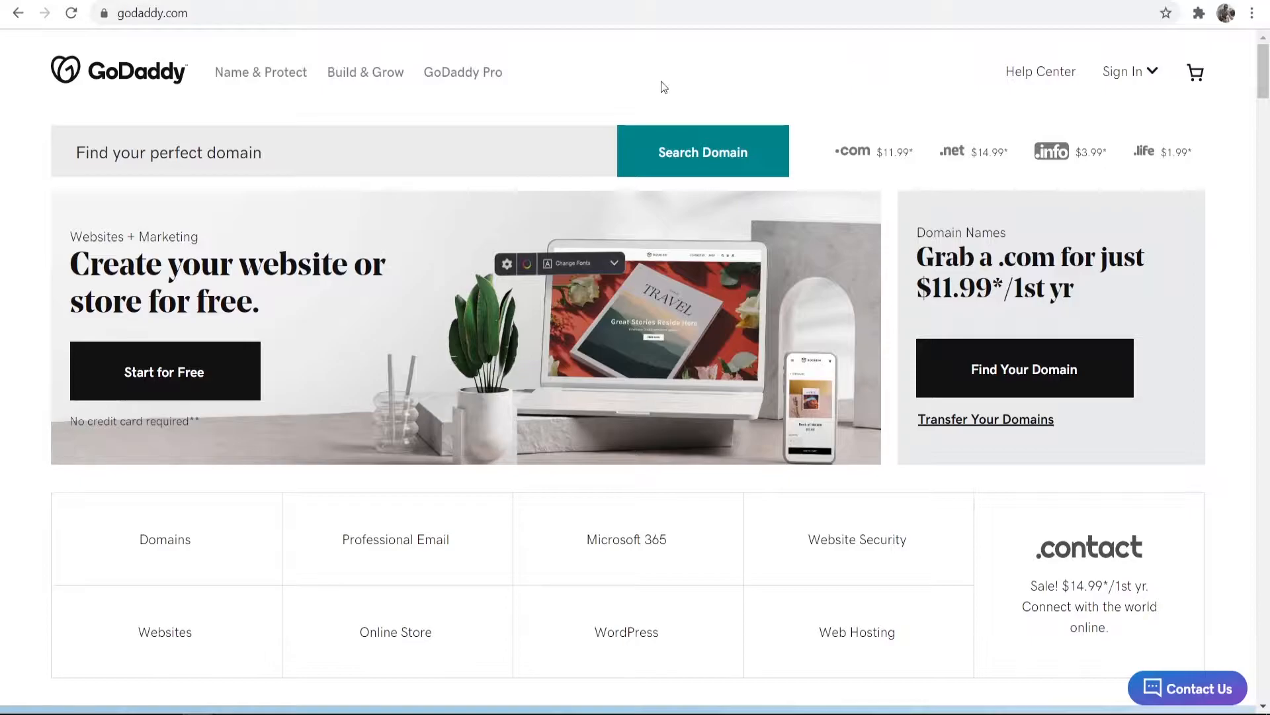
mouse_move(639, 87)
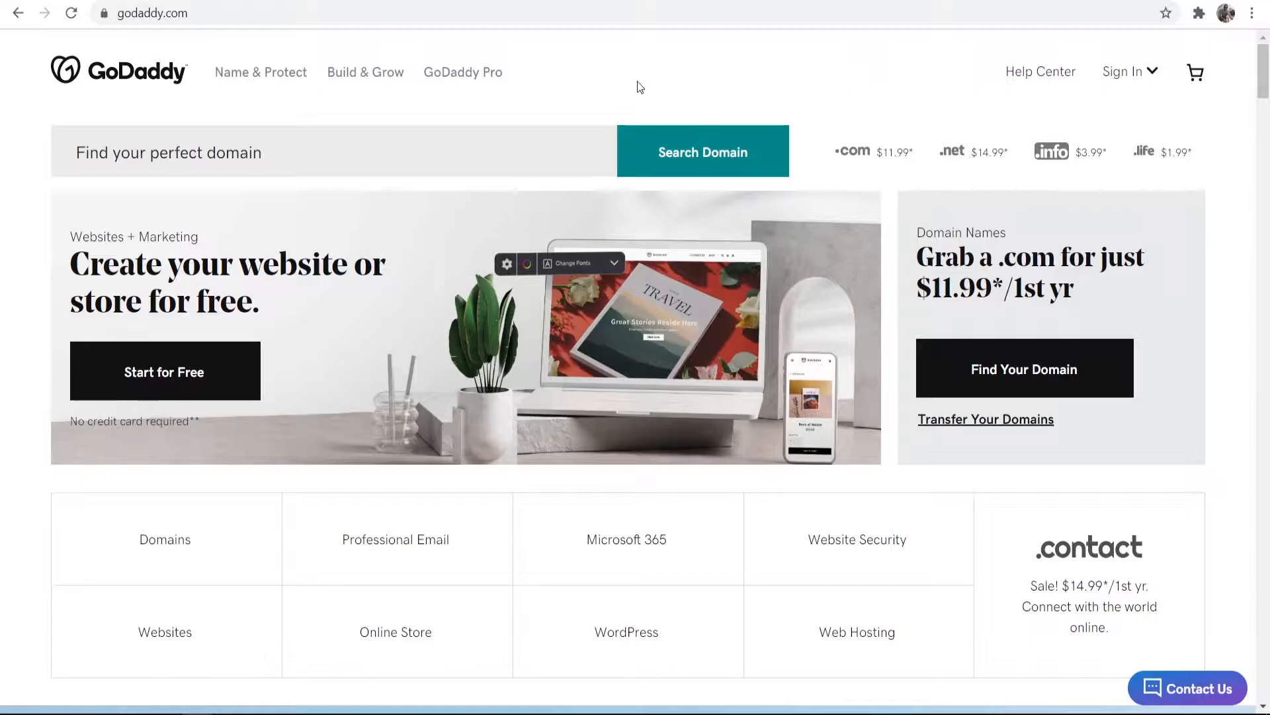
mouse_move(619, 75)
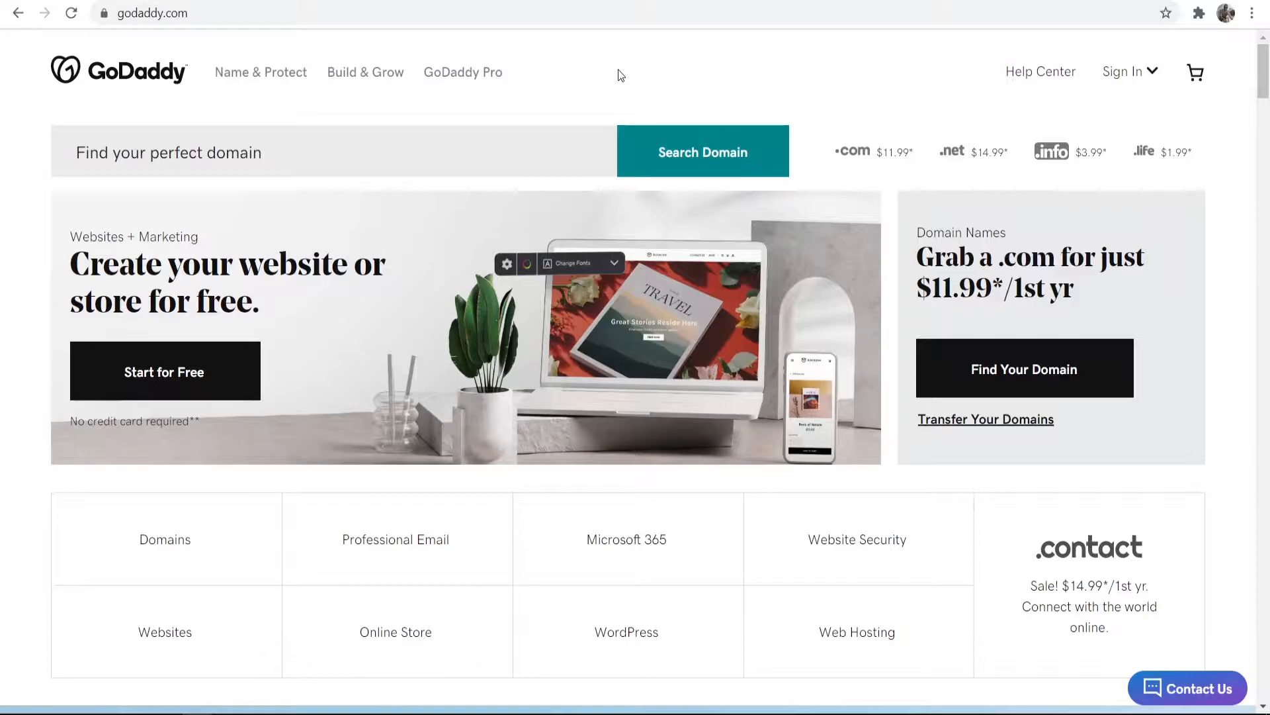
mouse_move(610, 105)
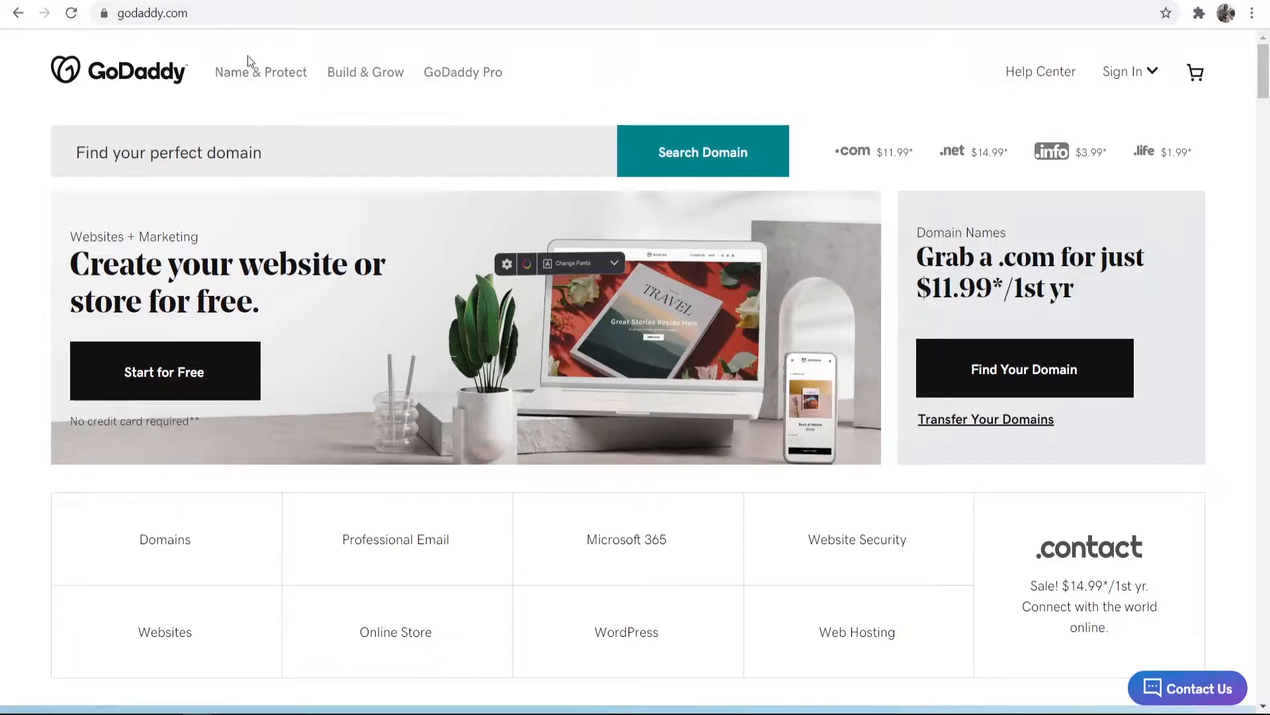
mouse_move(292, 131)
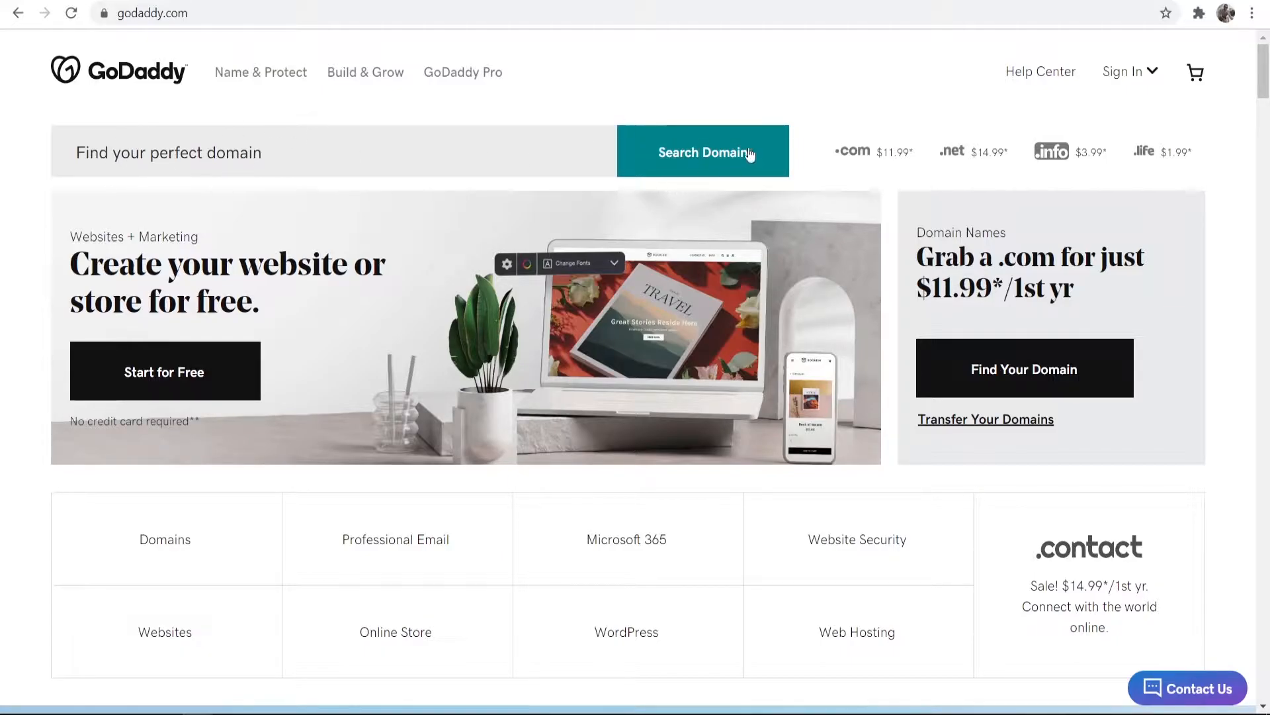
Search GoDaddy for the domain name videoexample12345
click(703, 151)
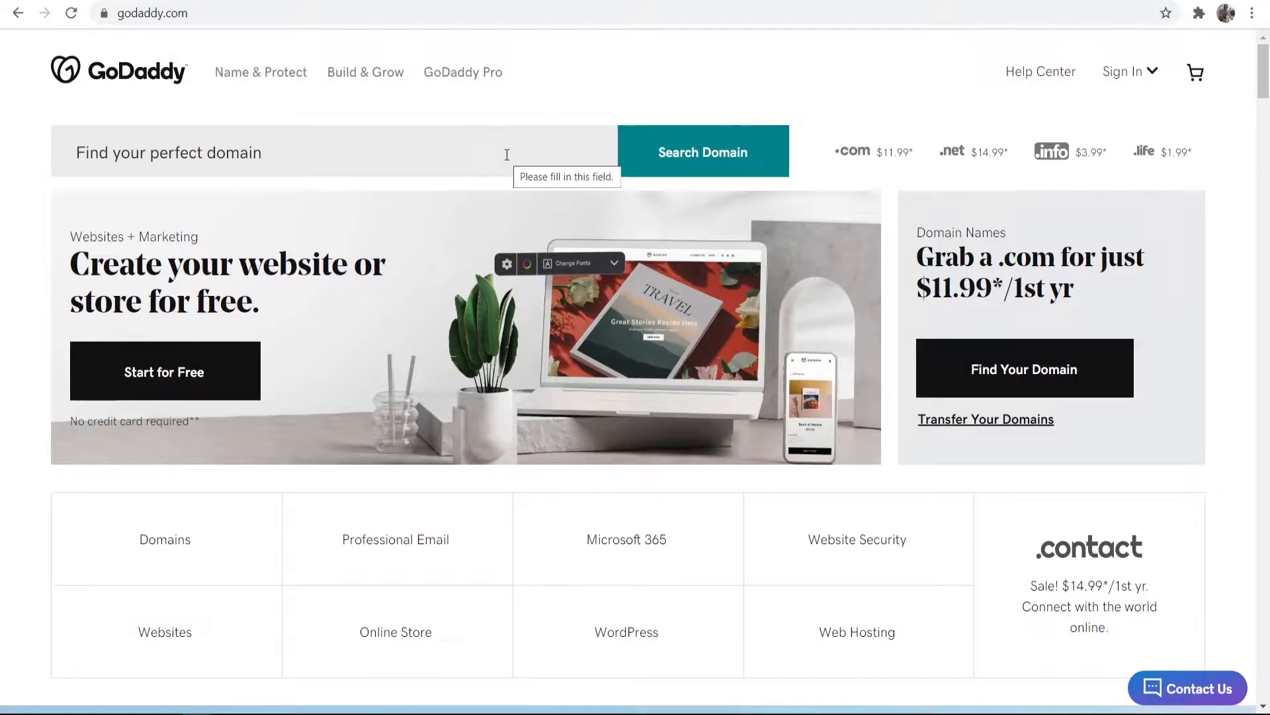
click(324, 153)
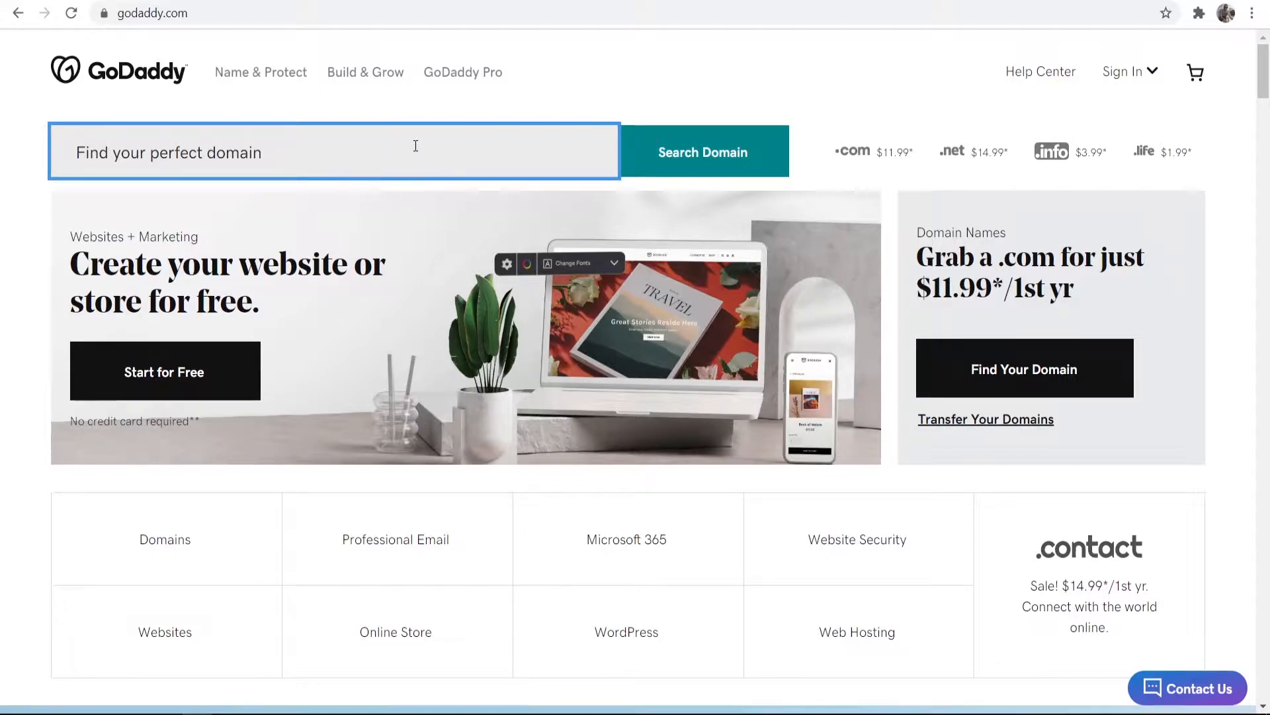
text(videoexample12345)
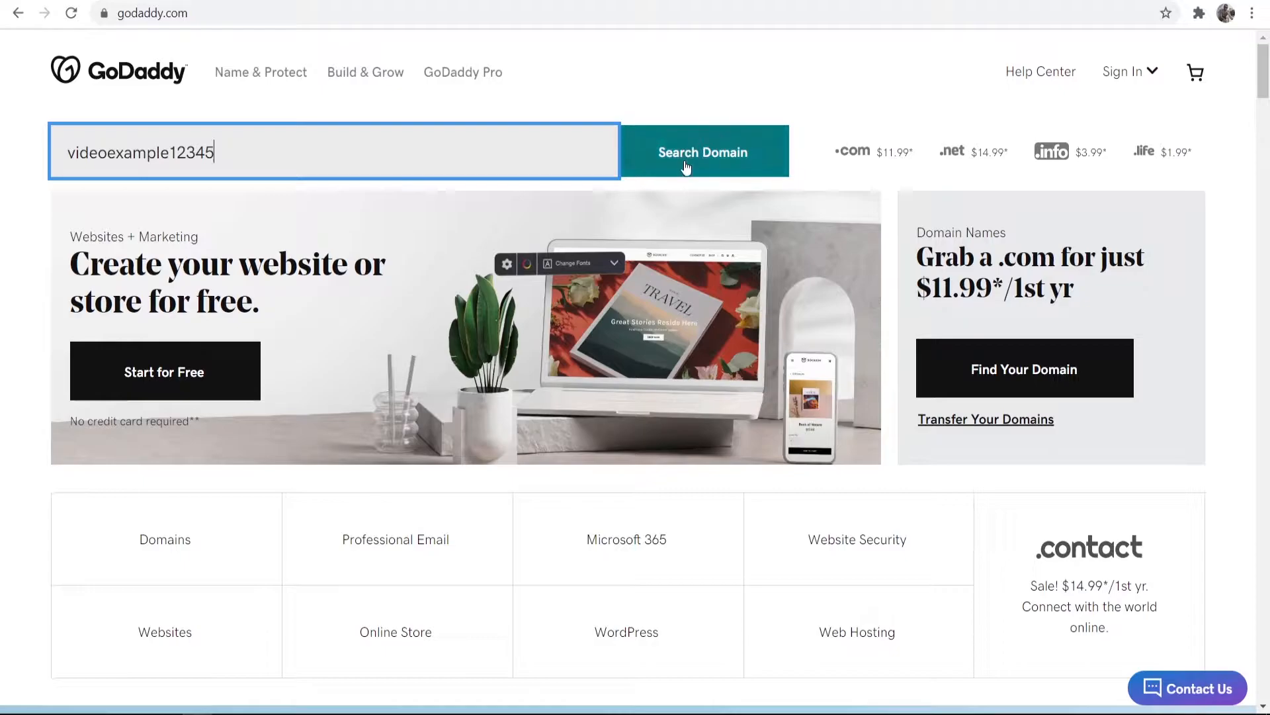
click(702, 151)
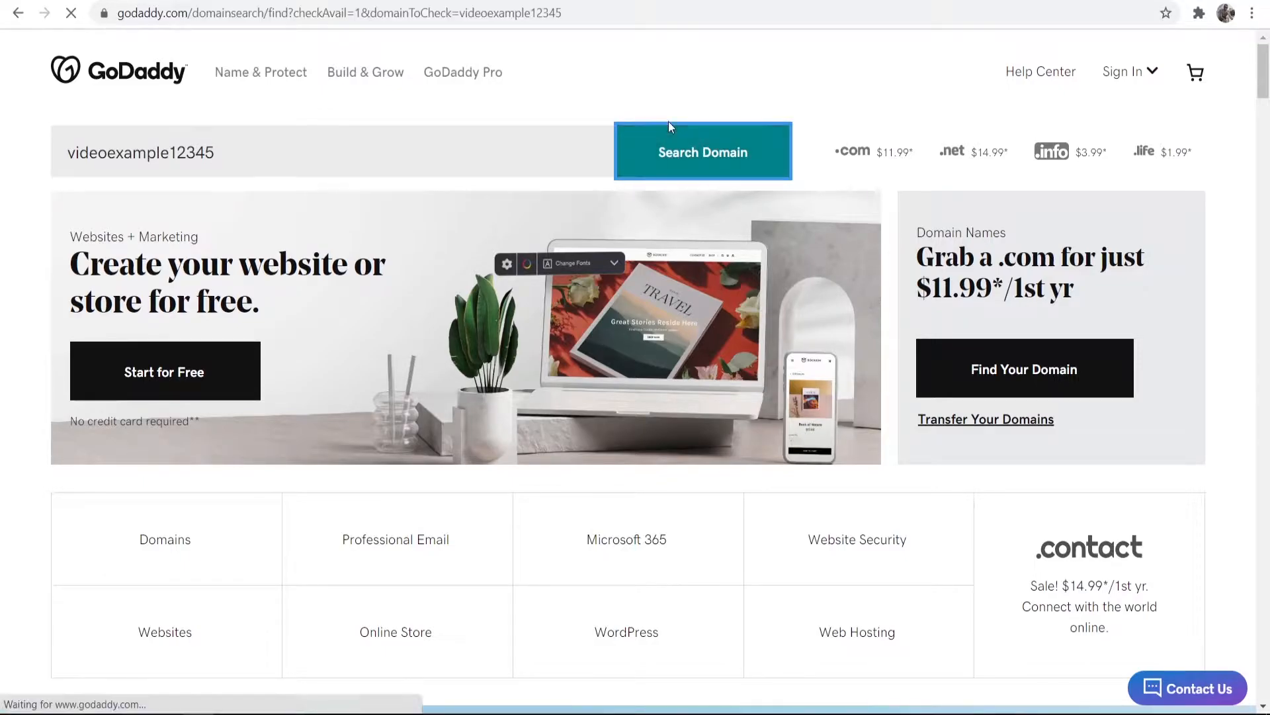
Review results confirming videoexample12345.com is available at $1.00/mo with alternative extensions
click(703, 151)
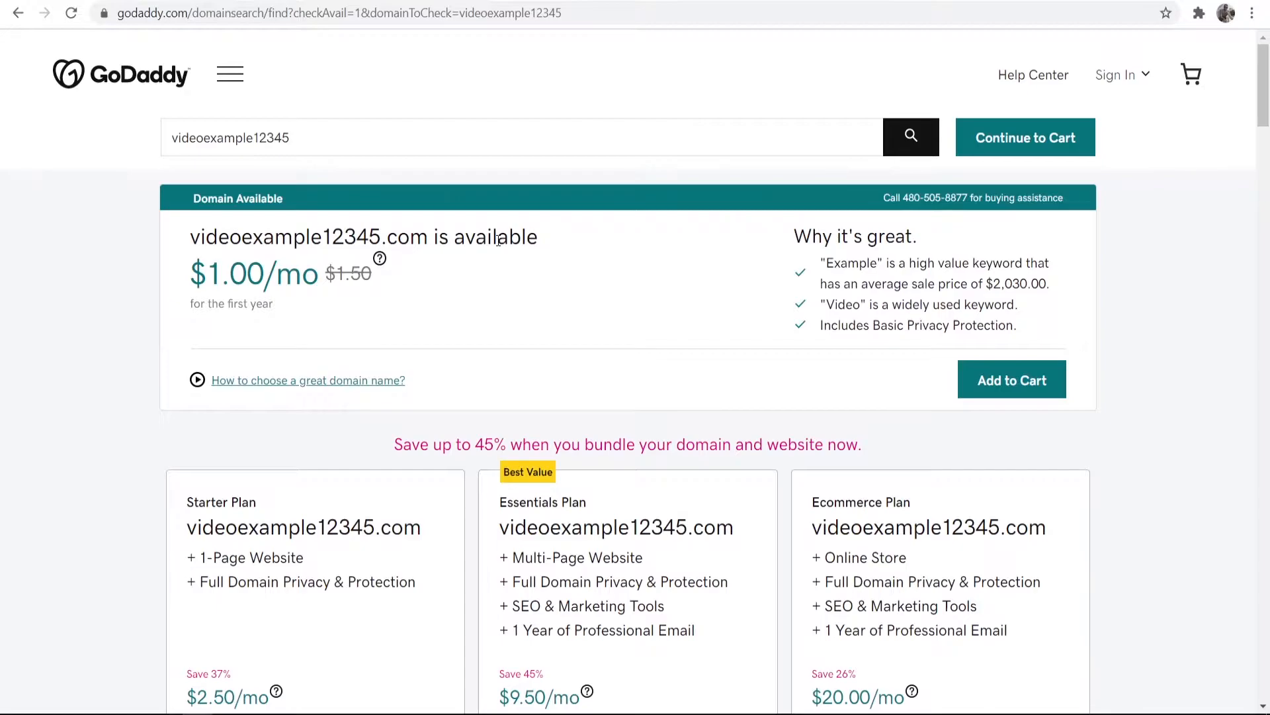
mouse_move(716, 241)
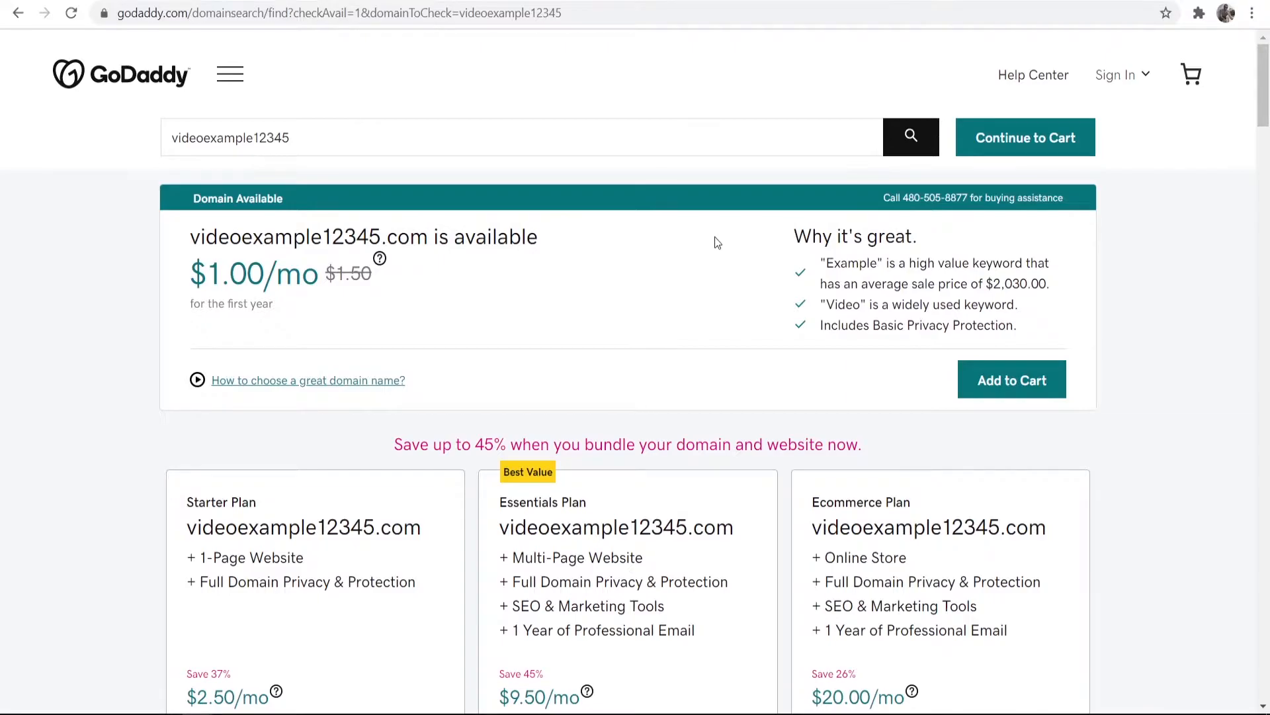
mouse_move(596, 290)
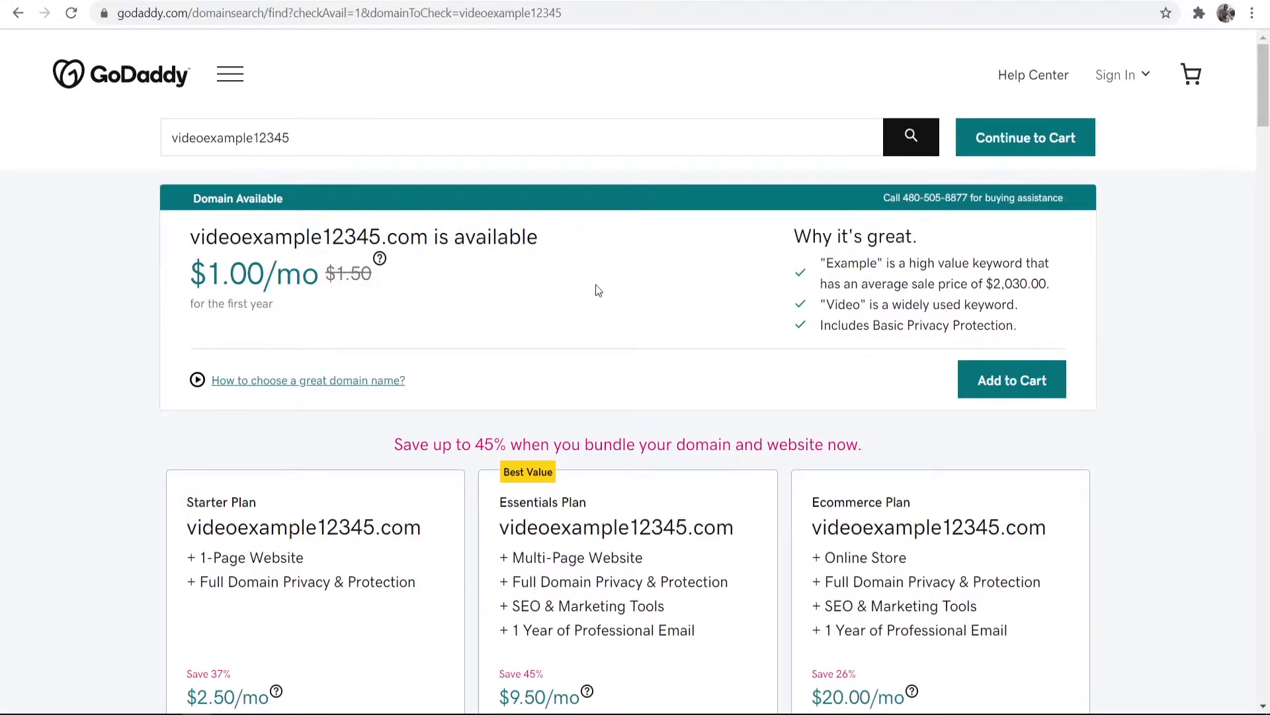
scroll(down, 3)
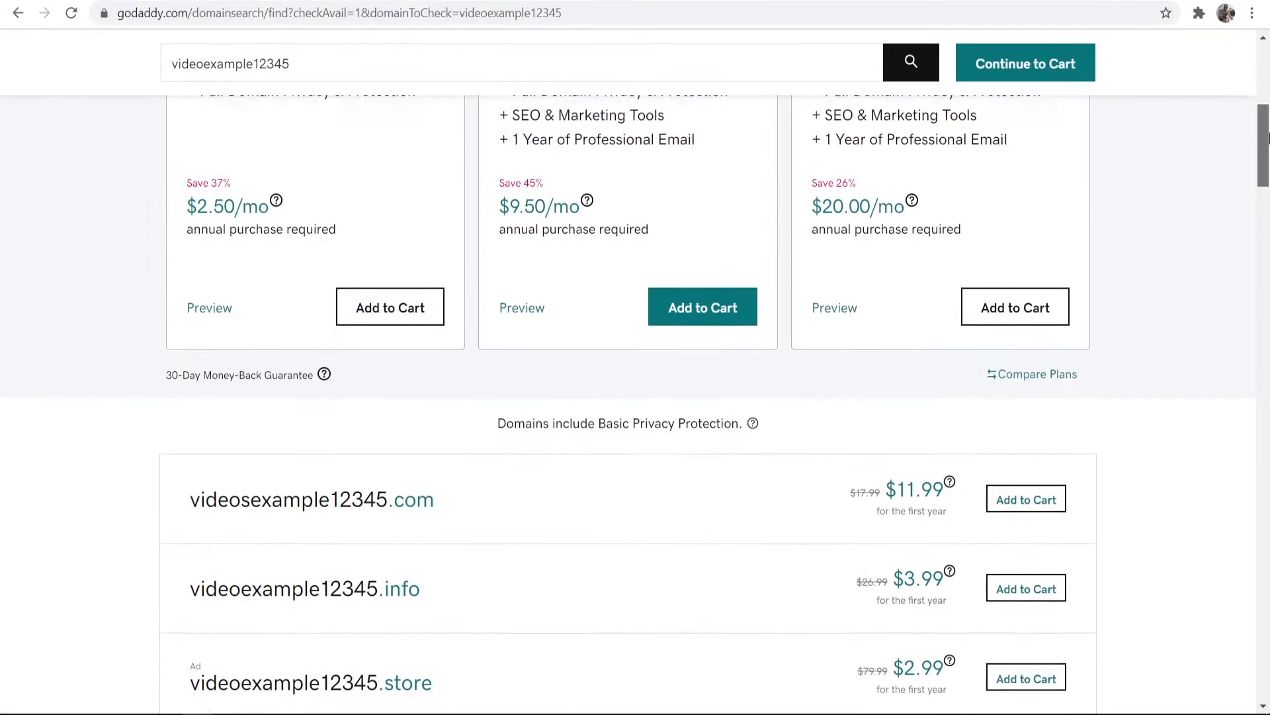
scroll(down, 3)
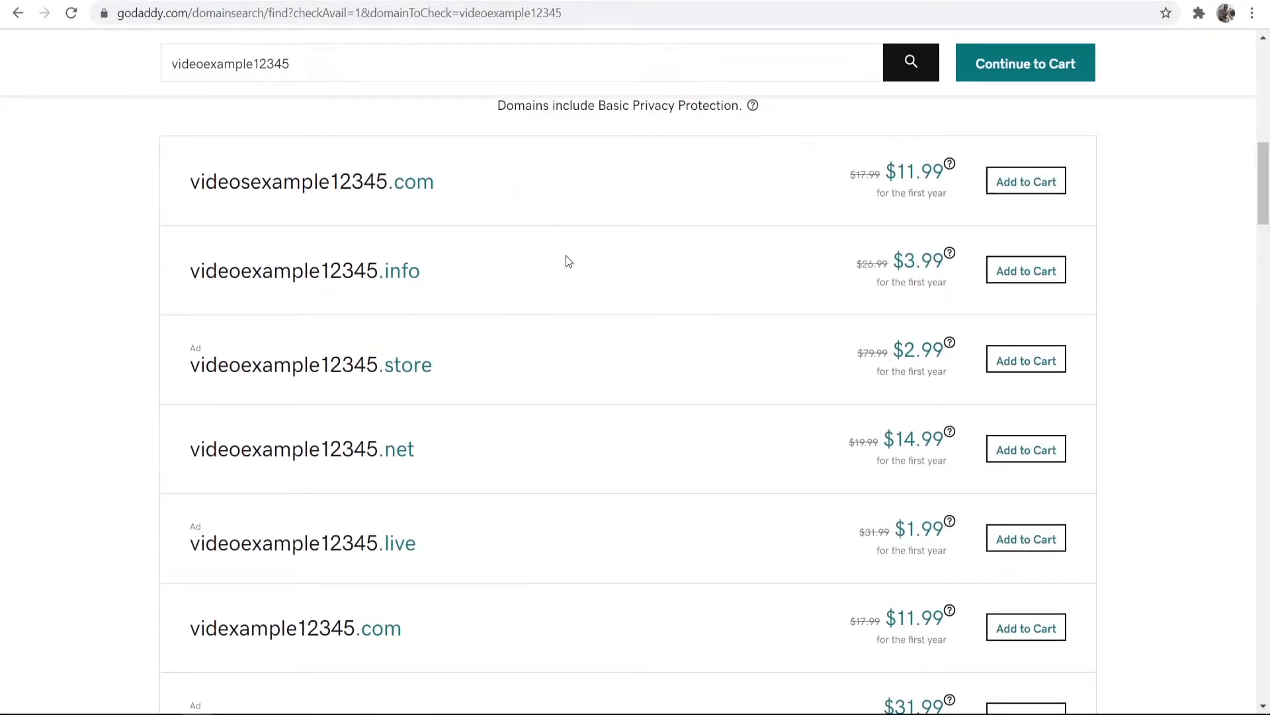
mouse_move(405, 431)
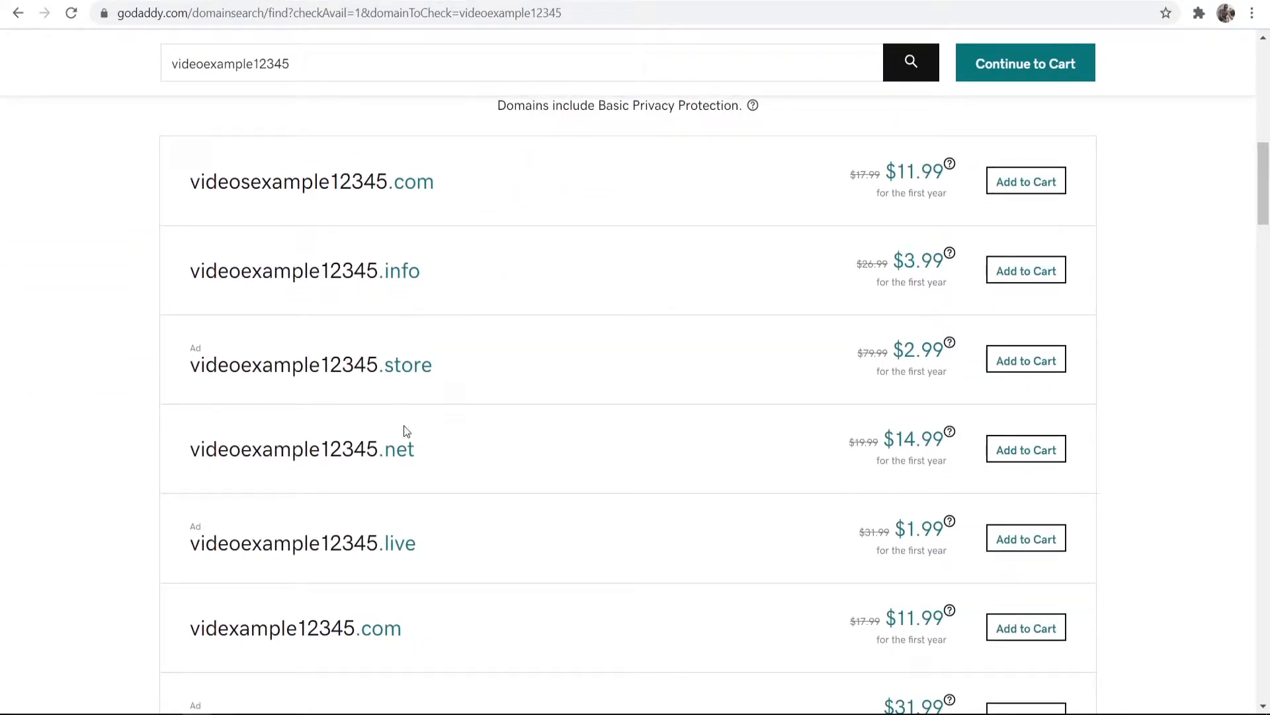
mouse_move(430, 434)
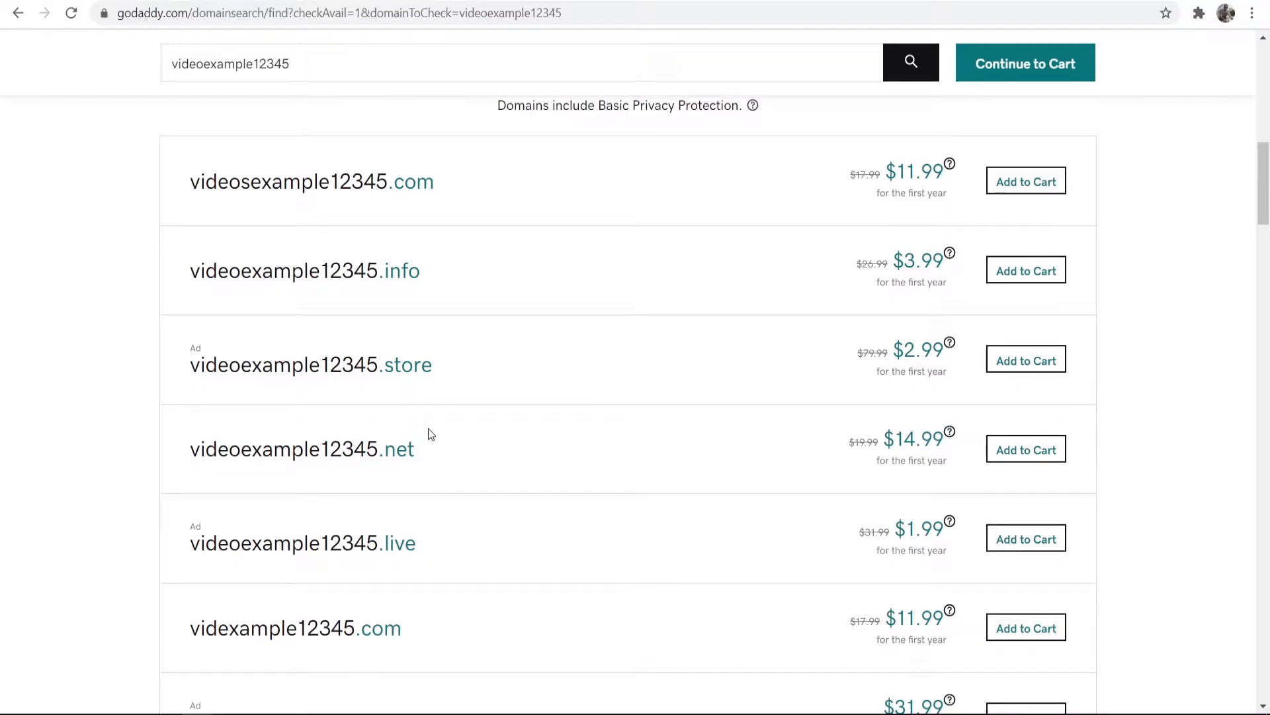
mouse_move(668, 342)
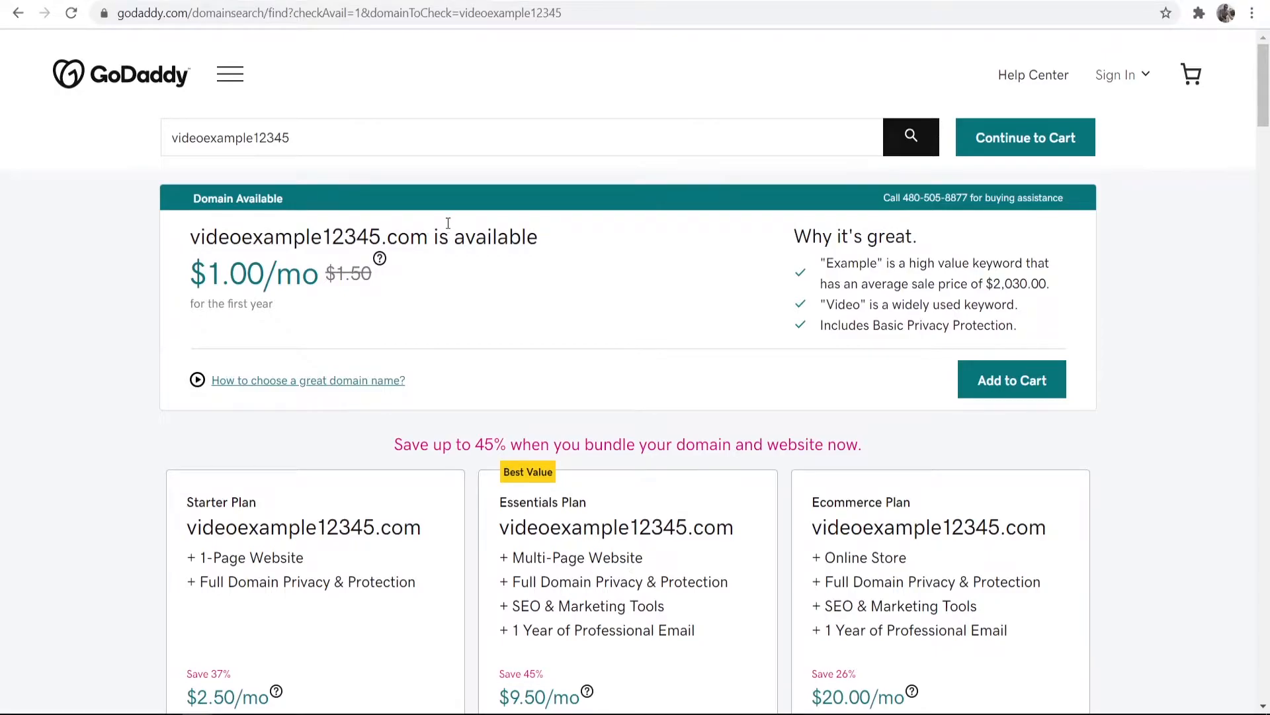
mouse_move(903, 383)
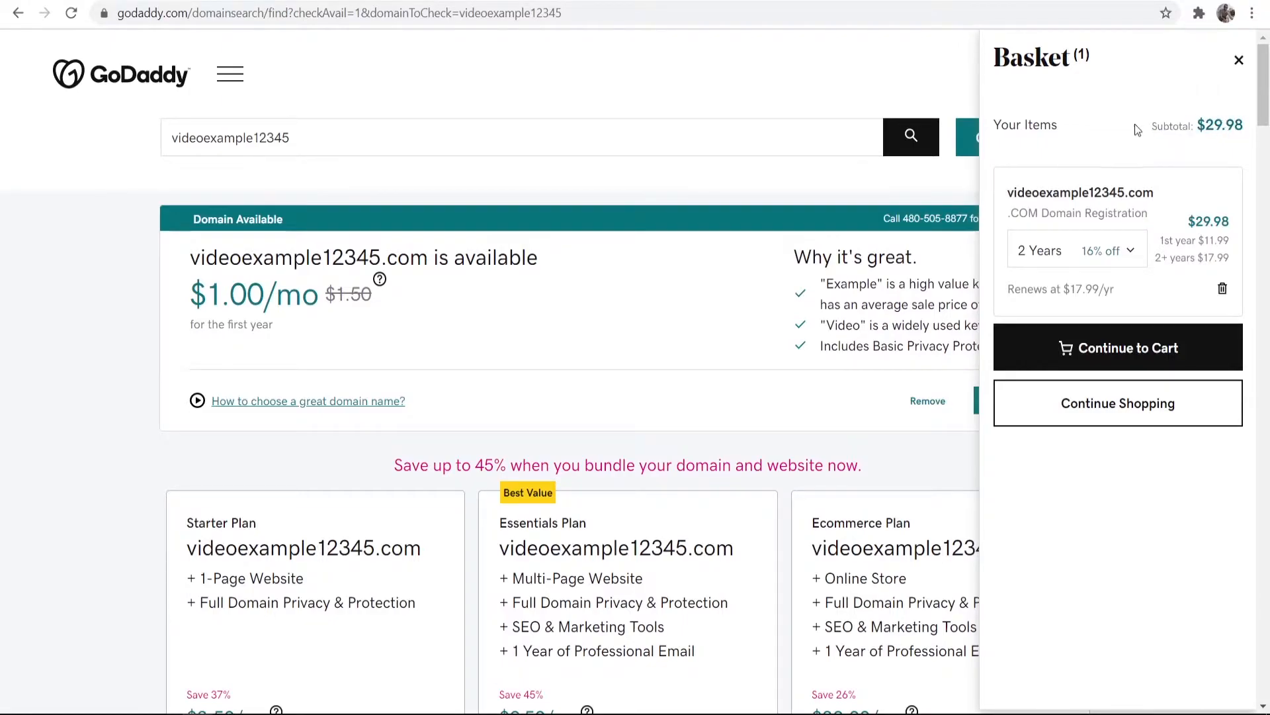
mouse_move(1103, 233)
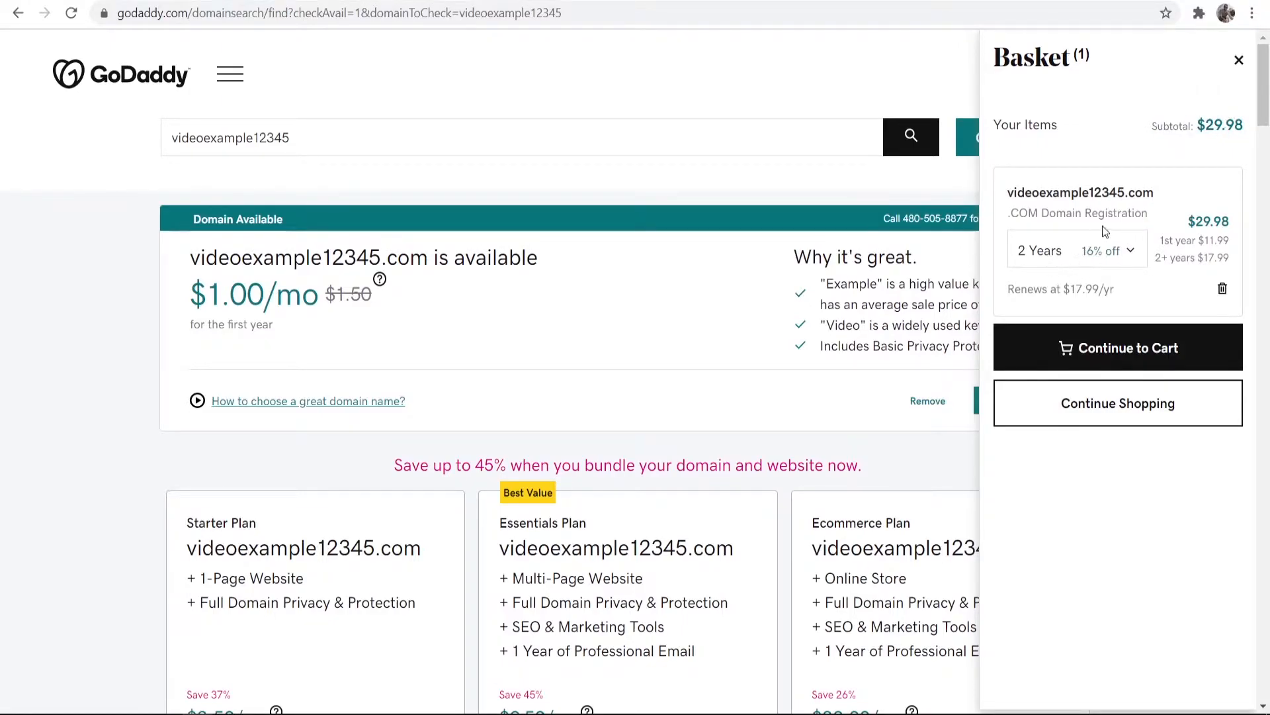
Set videoexample12345.com to a 1-year registration at $11.99 and continue toward checkout
click(1076, 249)
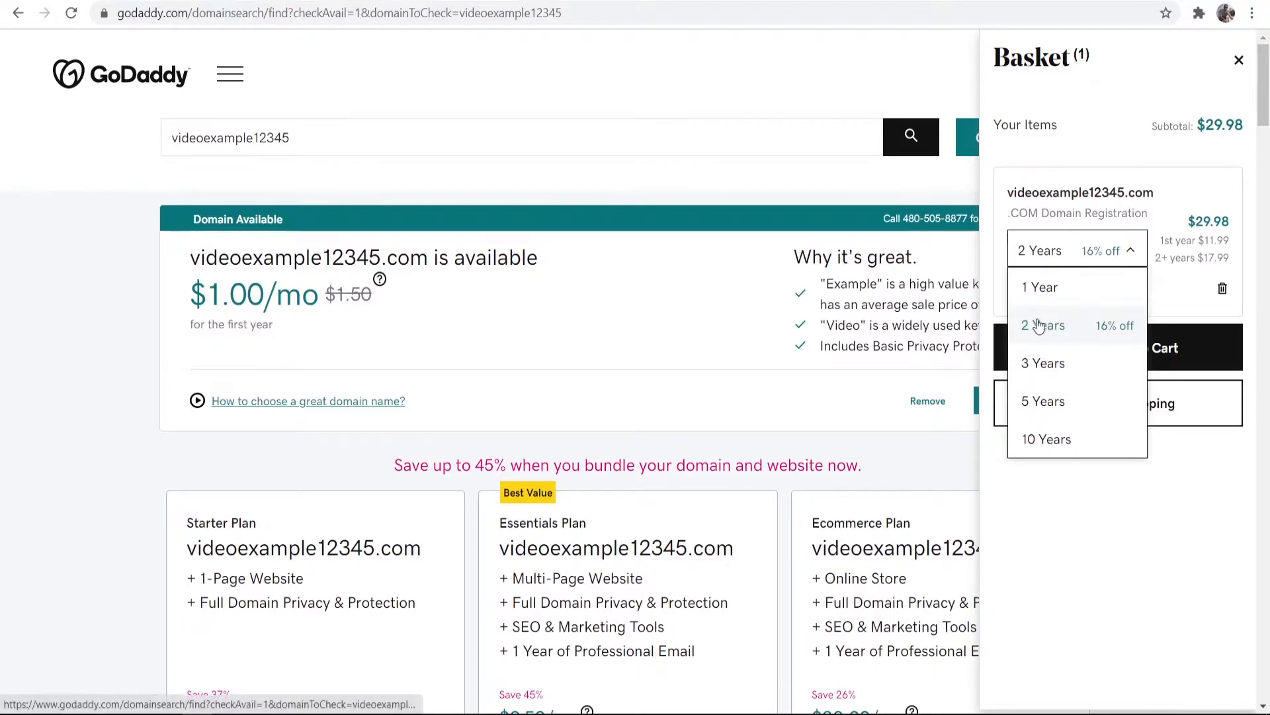
mouse_move(1044, 287)
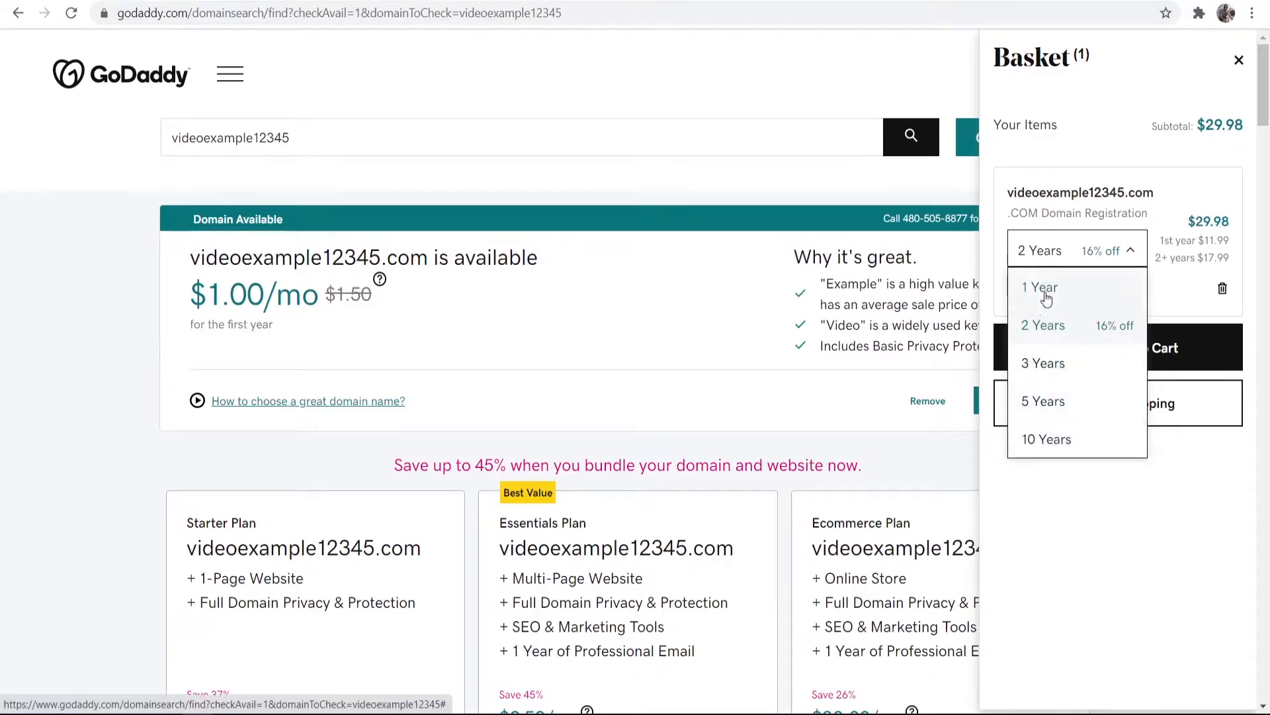
click(1041, 287)
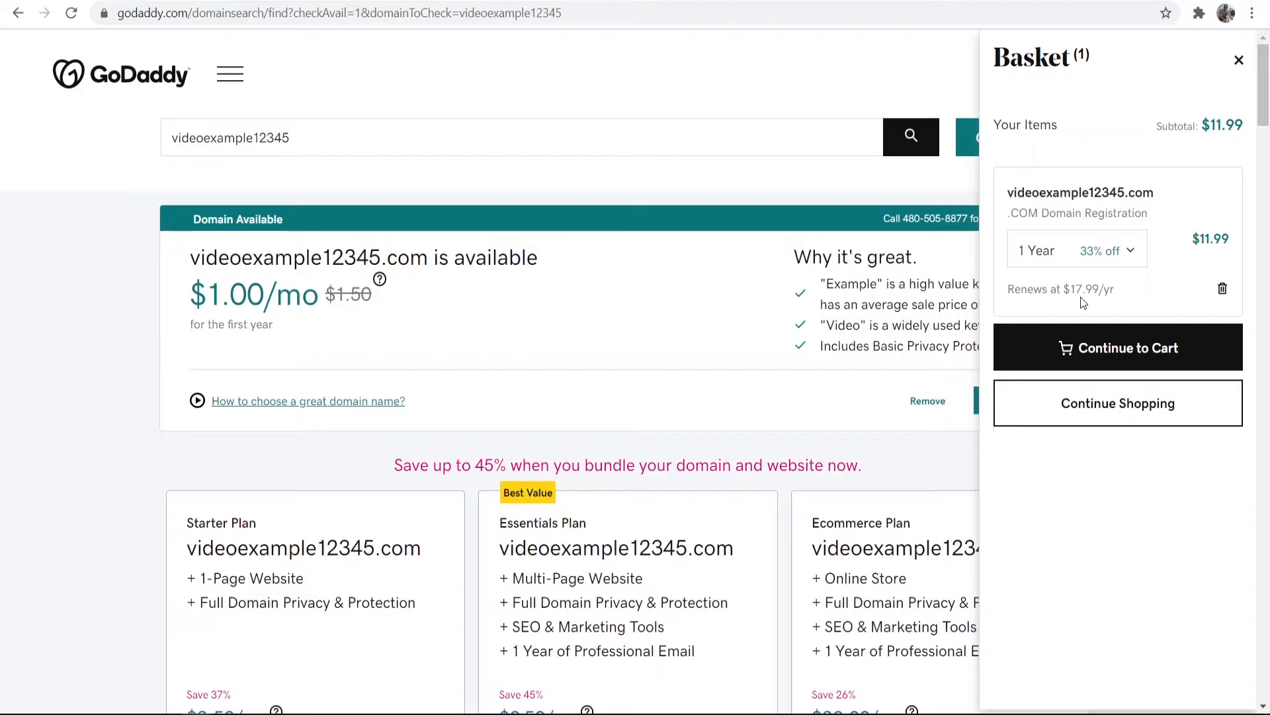
mouse_move(1099, 261)
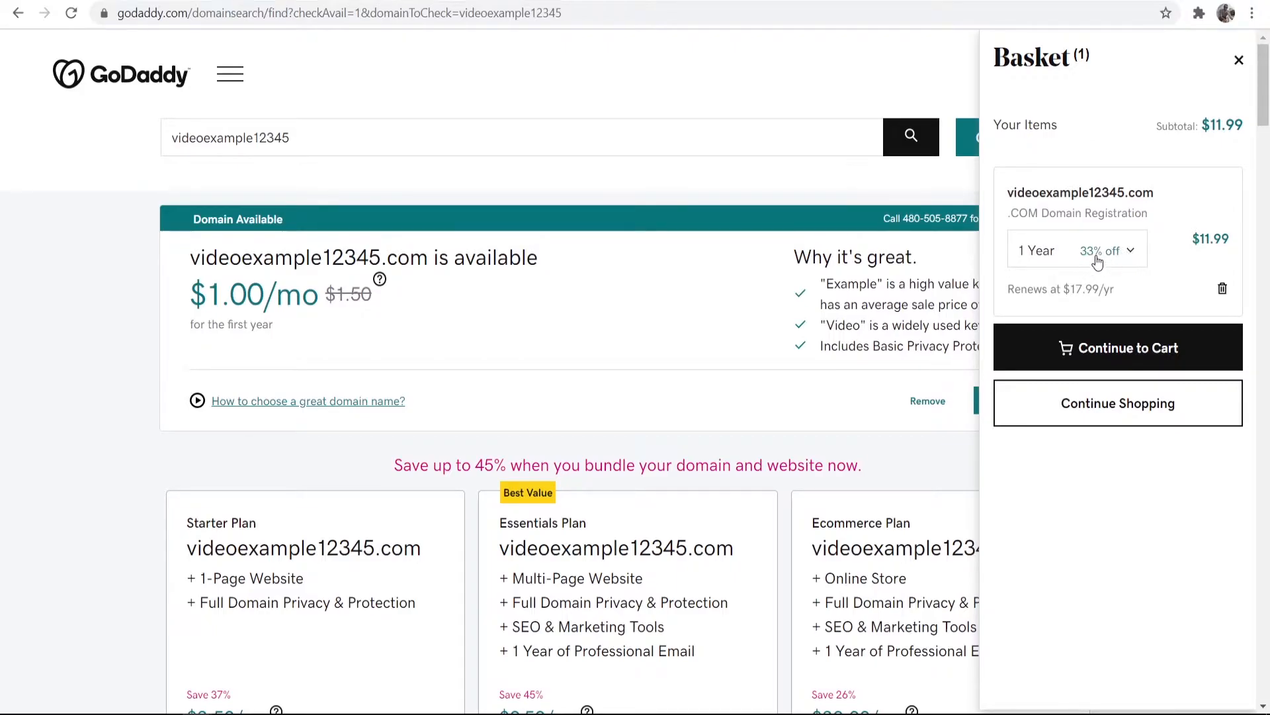
click(1077, 250)
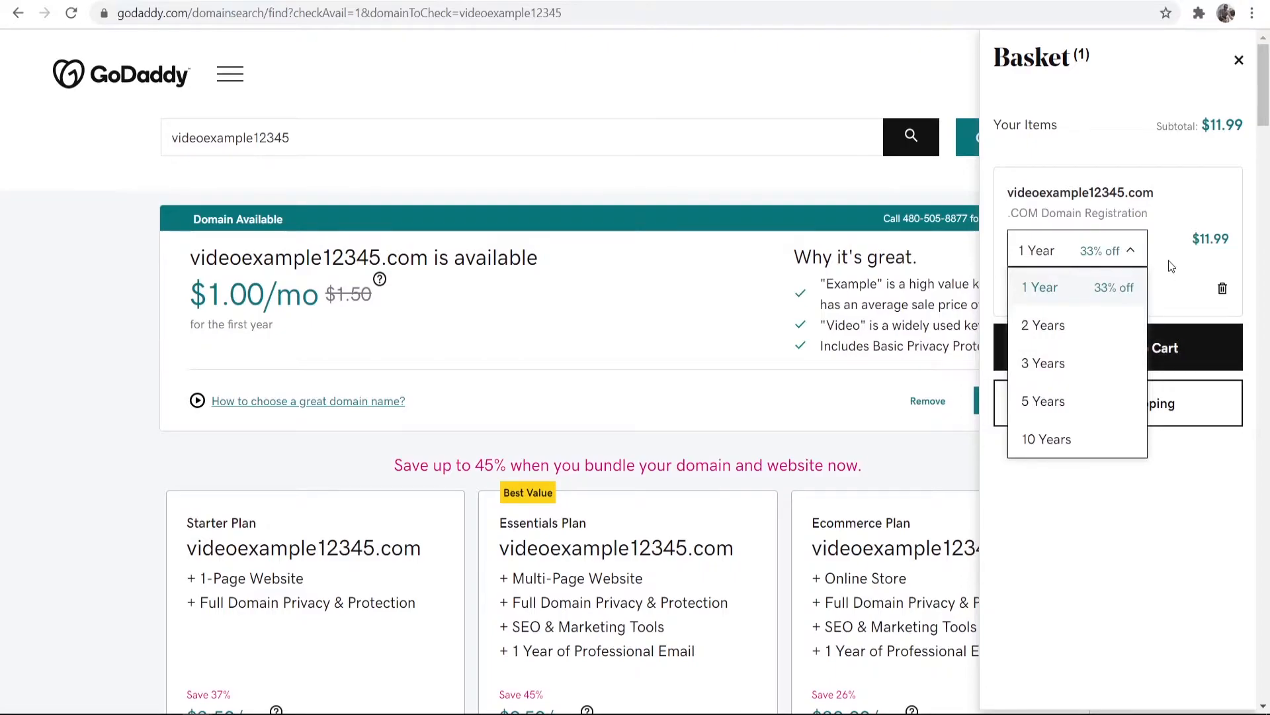
click(1040, 286)
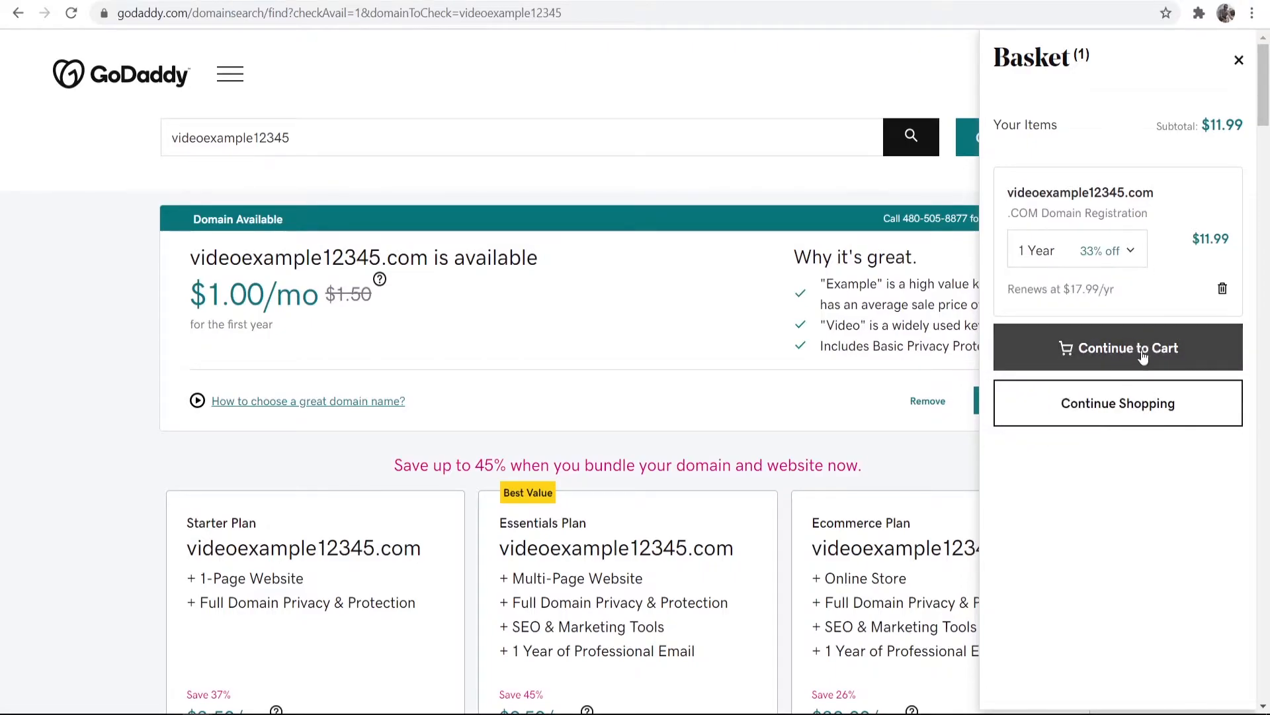
click(1117, 348)
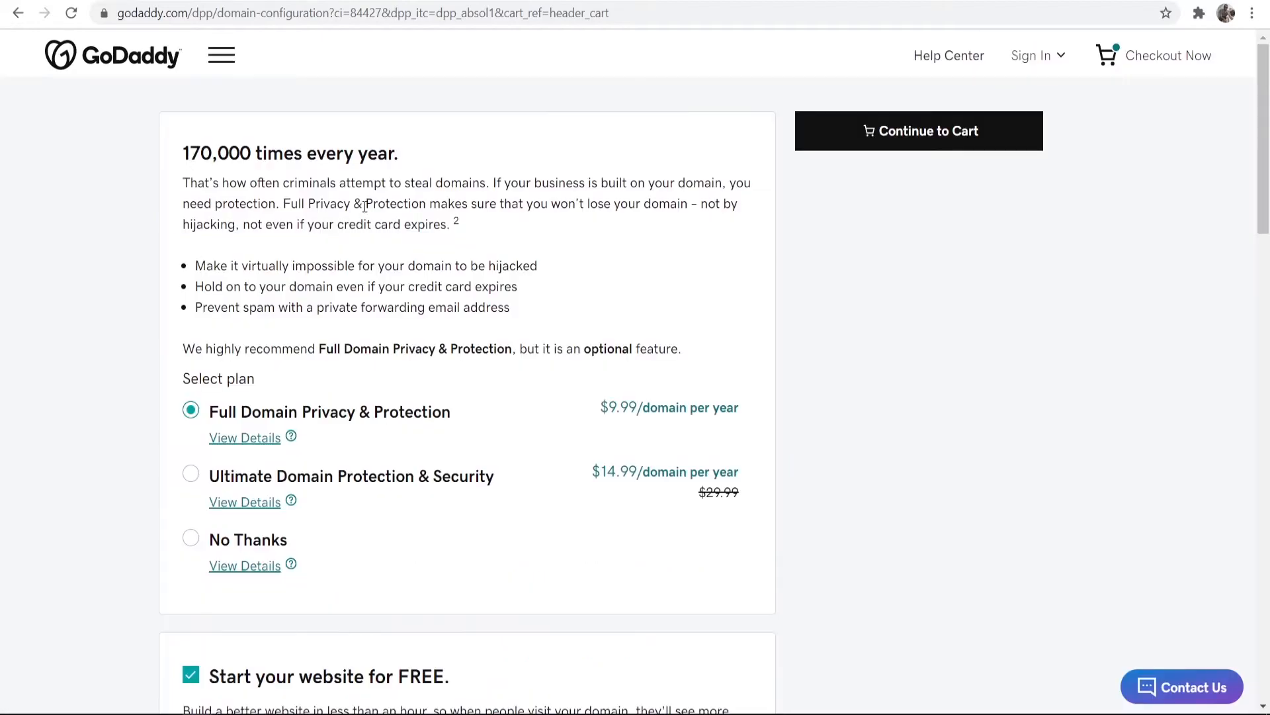
Decline domain privacy protection with No Thanks and leave the email add-on declined
double_click(211, 153)
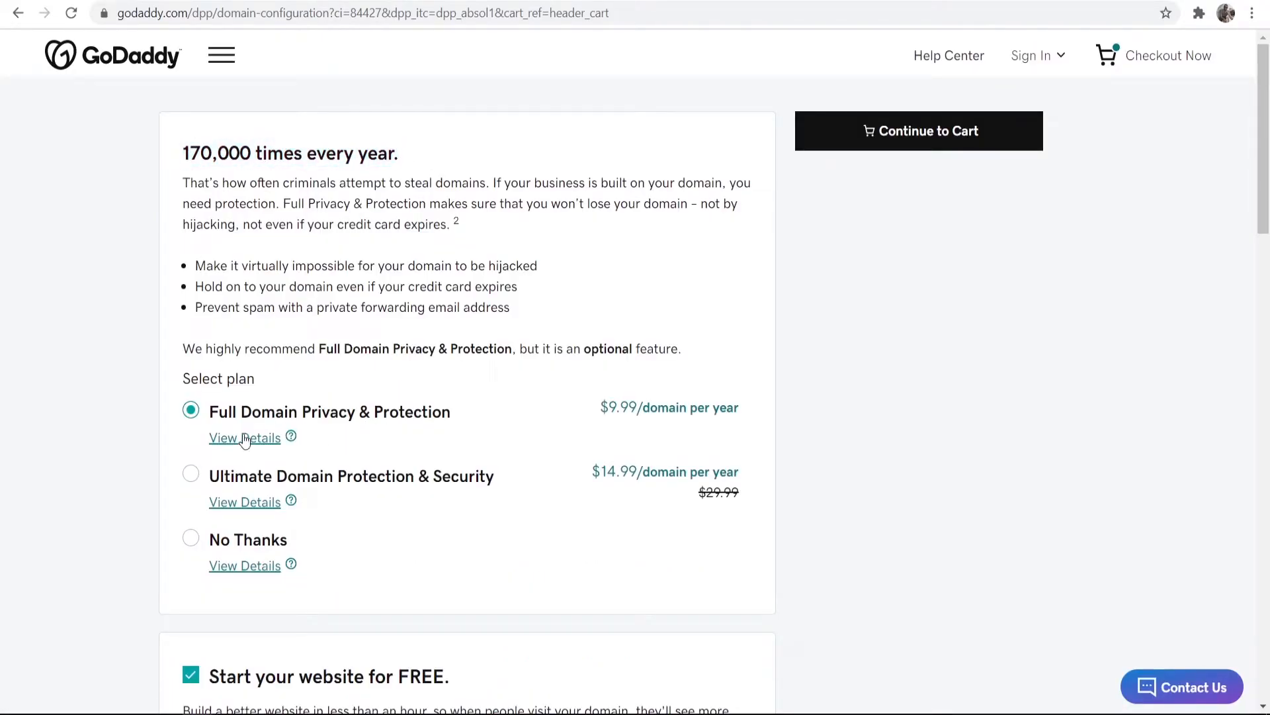
mouse_move(575, 418)
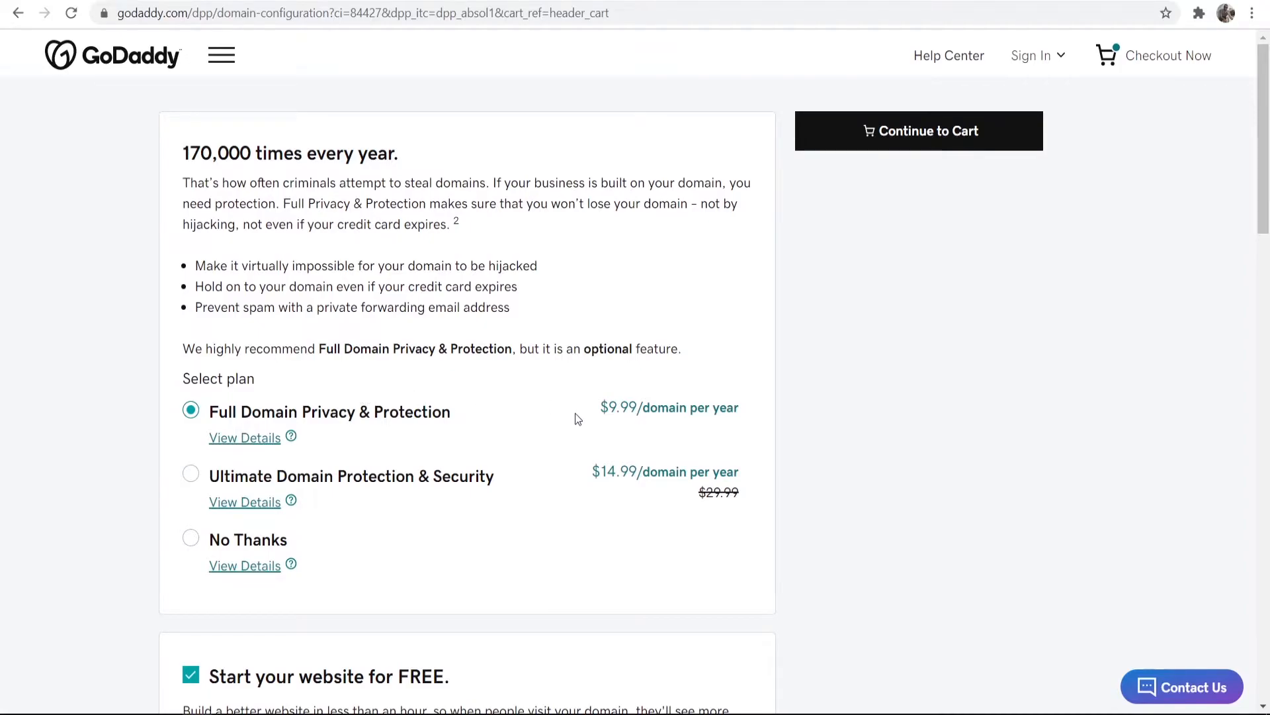
mouse_move(675, 406)
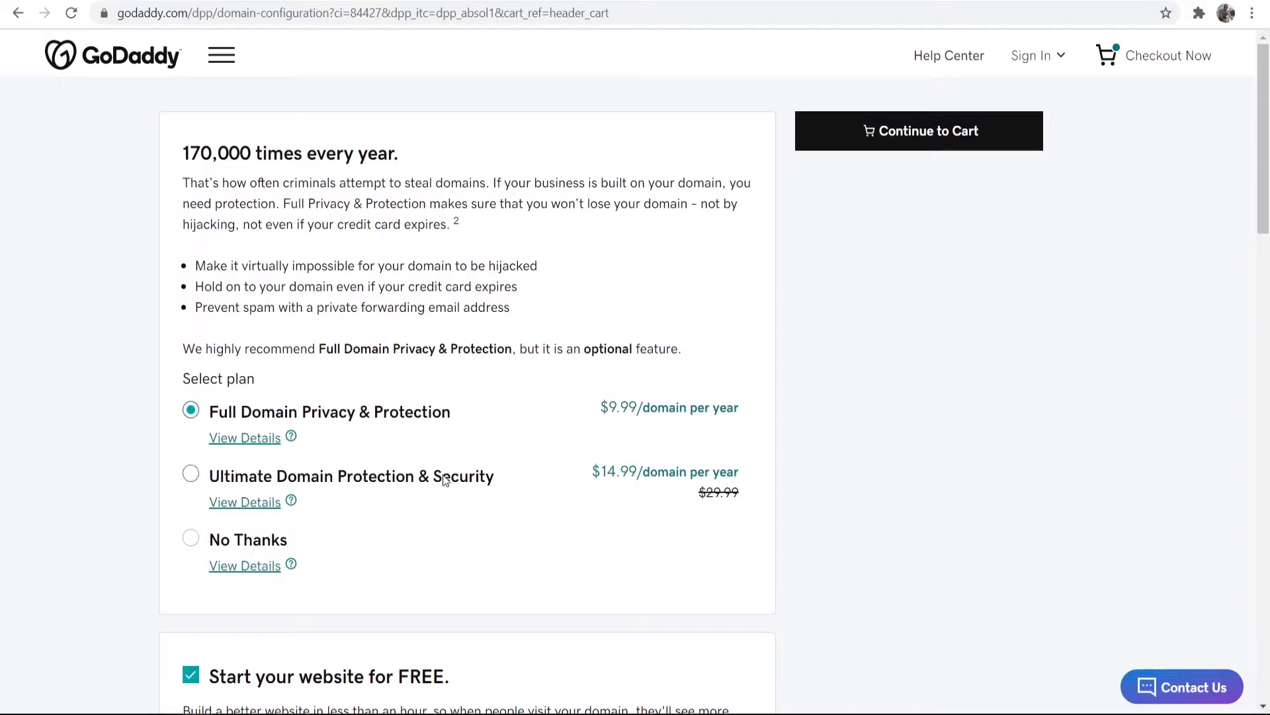
mouse_move(454, 460)
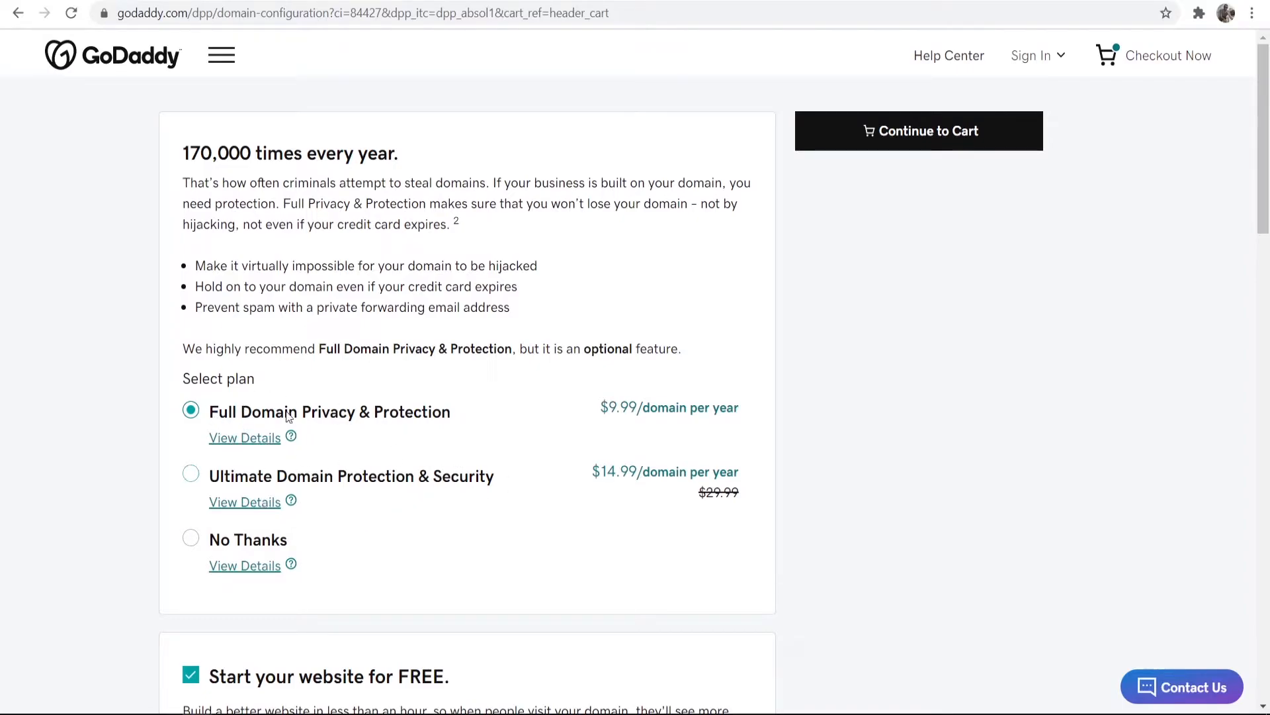
click(191, 539)
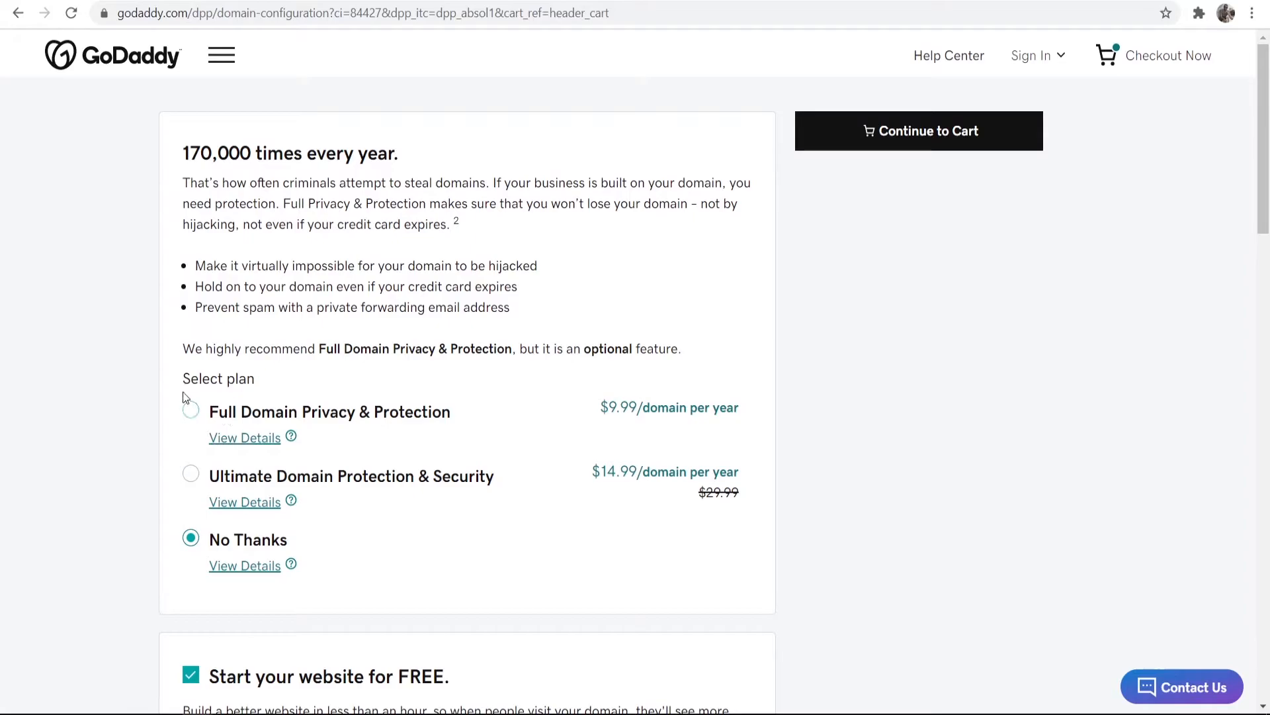
scroll(down, 3)
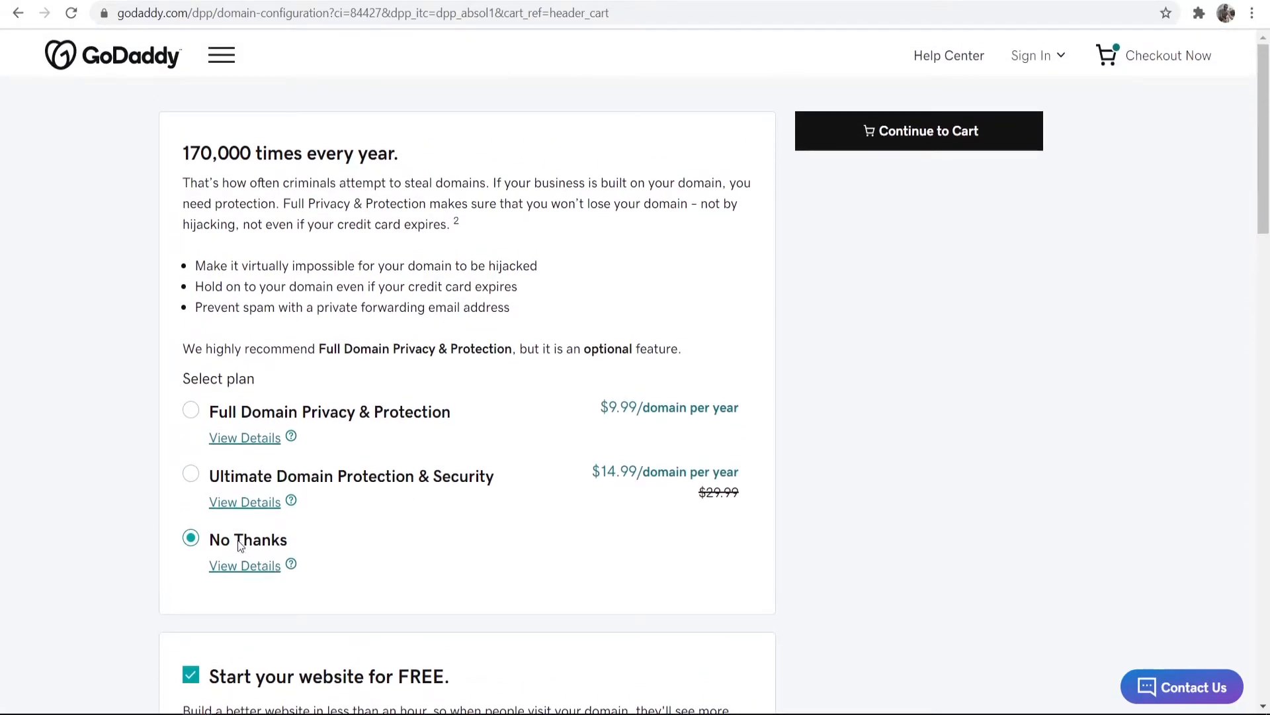
scroll(down, 3)
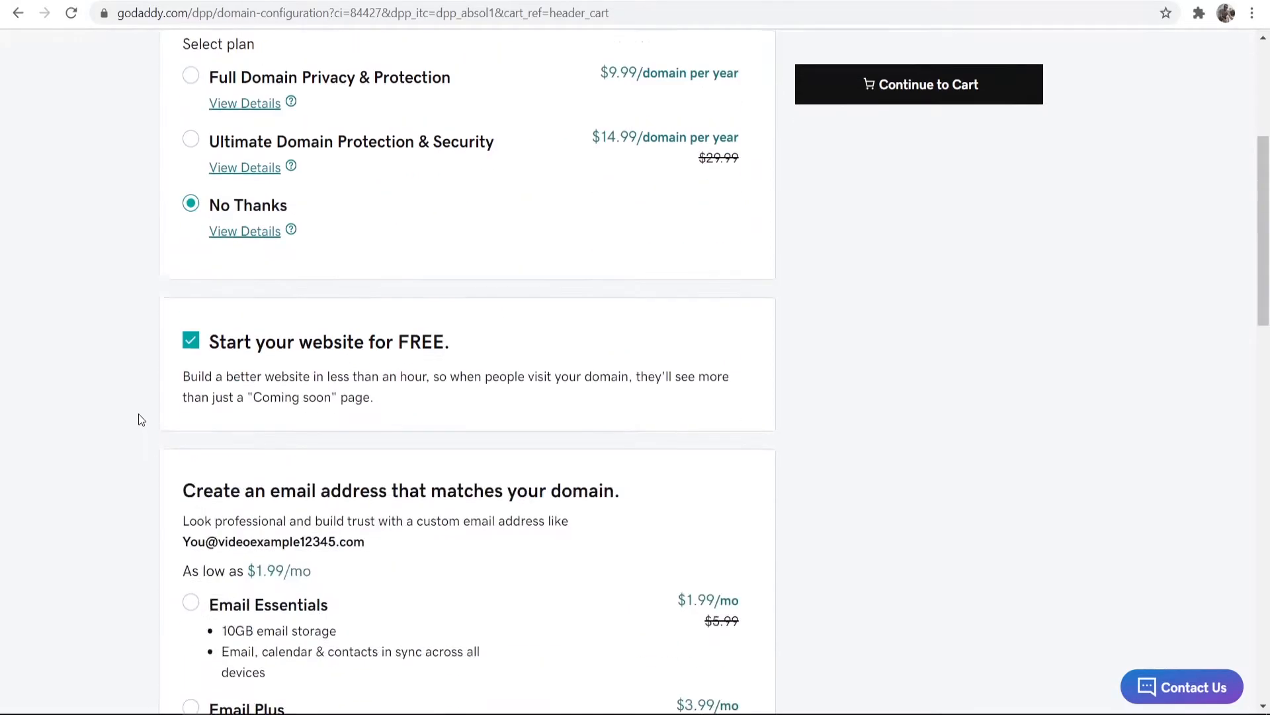
scroll(down, 3)
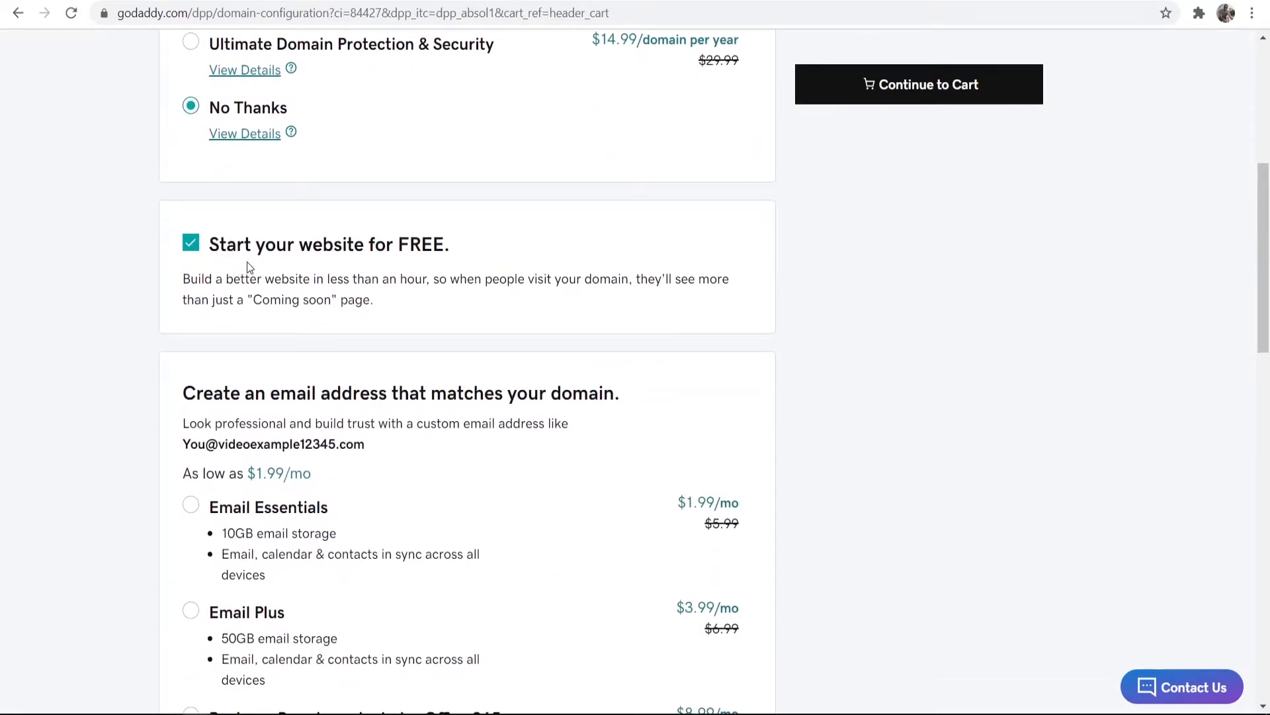
scroll(down, 3)
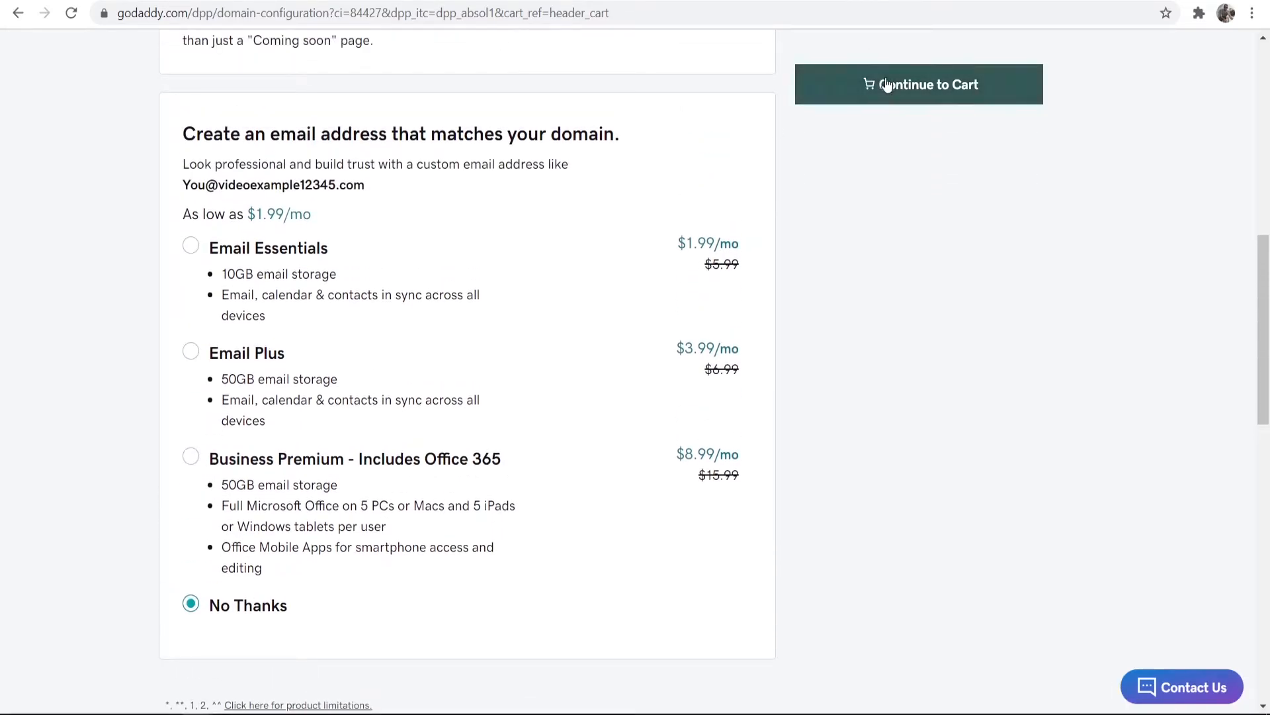
Keep only videoexample12345.com for 1 year in the basket with an $11.99 subtotal
click(919, 83)
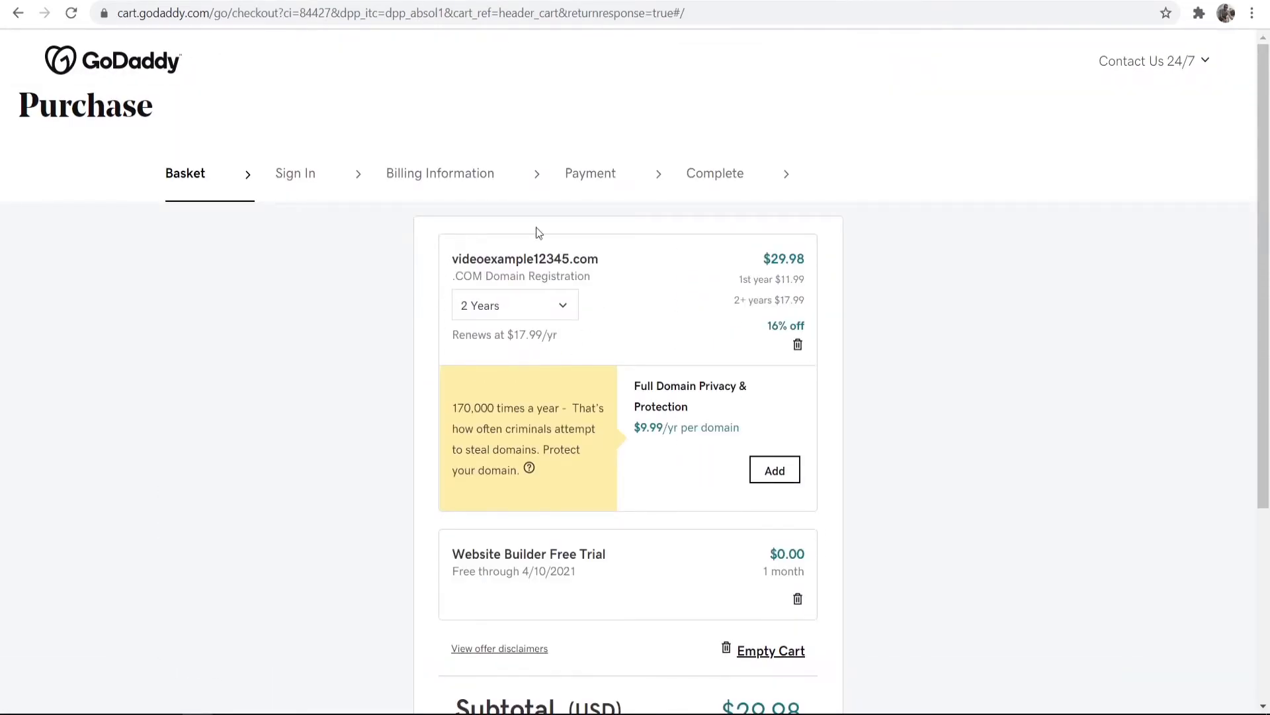
click(513, 305)
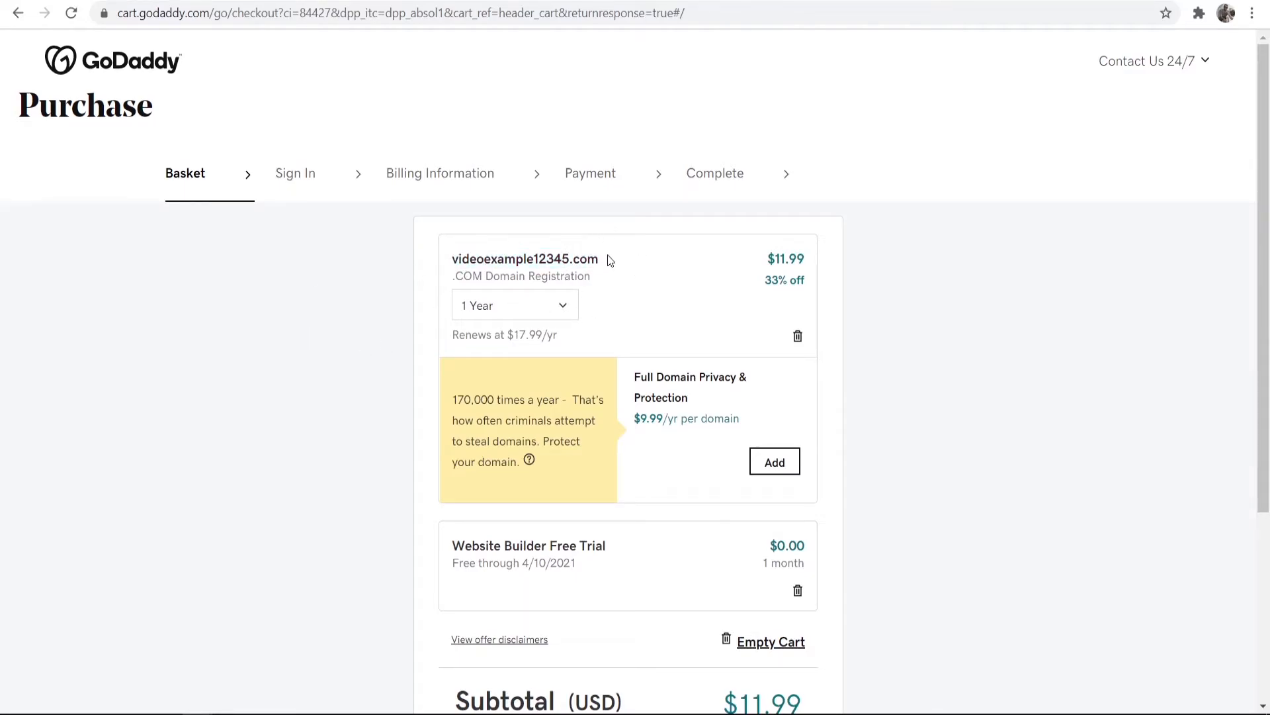
scroll(down, 3)
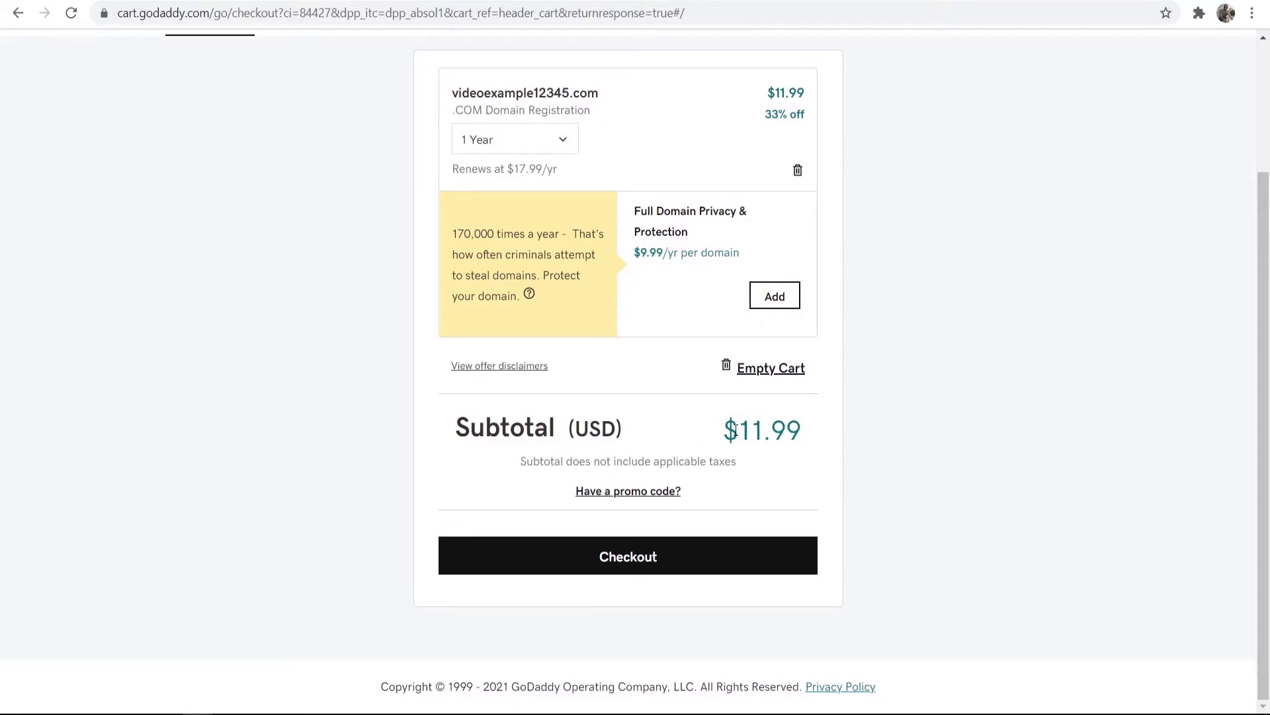
mouse_move(508, 131)
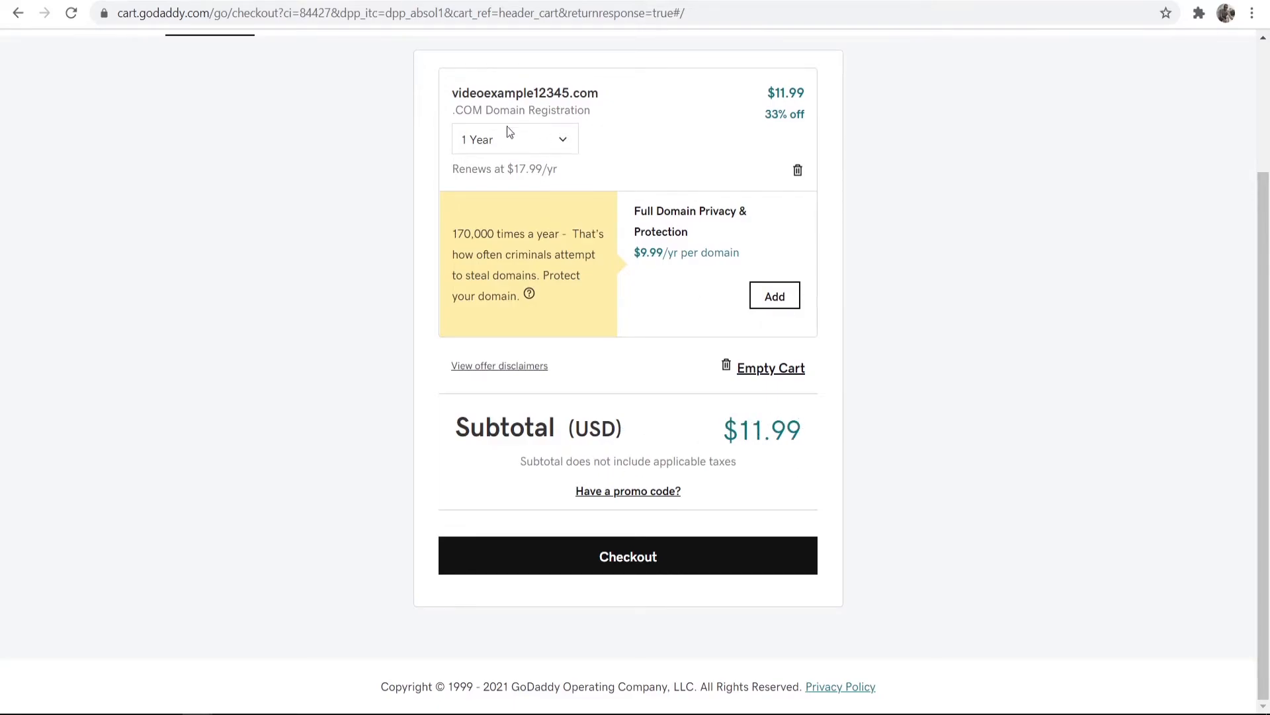
mouse_move(565, 84)
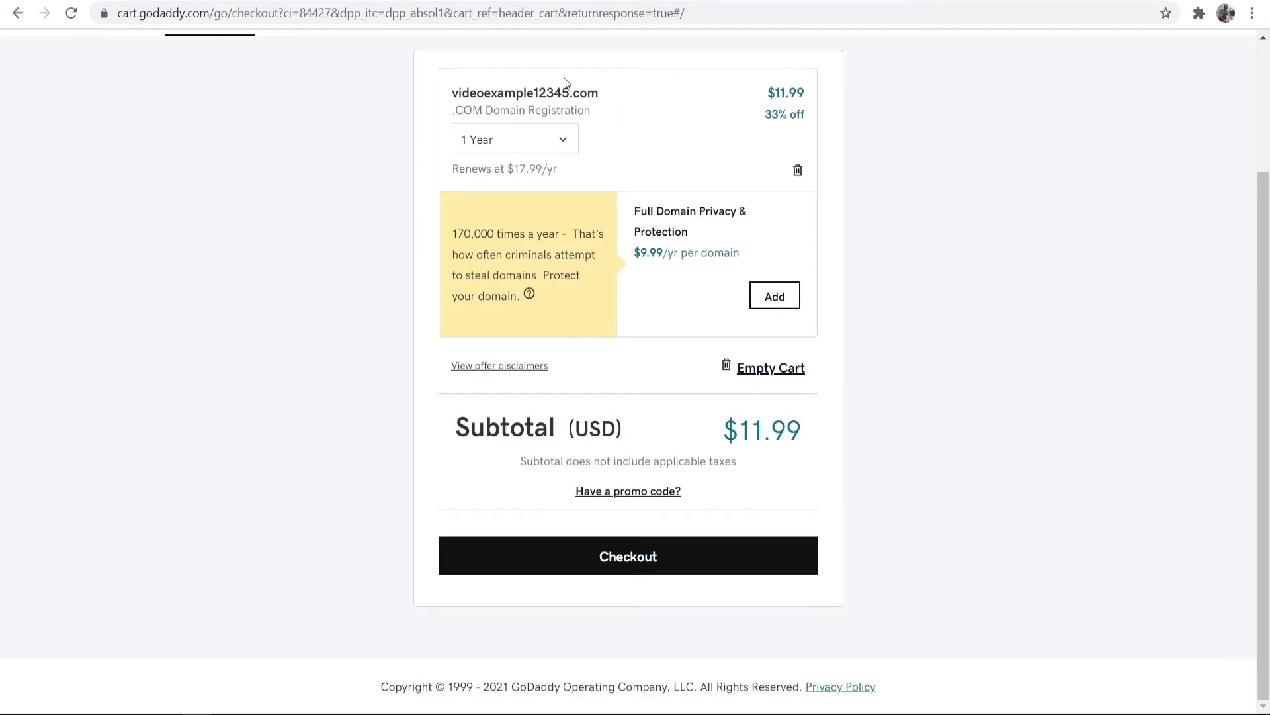
Check out the basket and reach the Billing Information form with Thailand preset
click(627, 556)
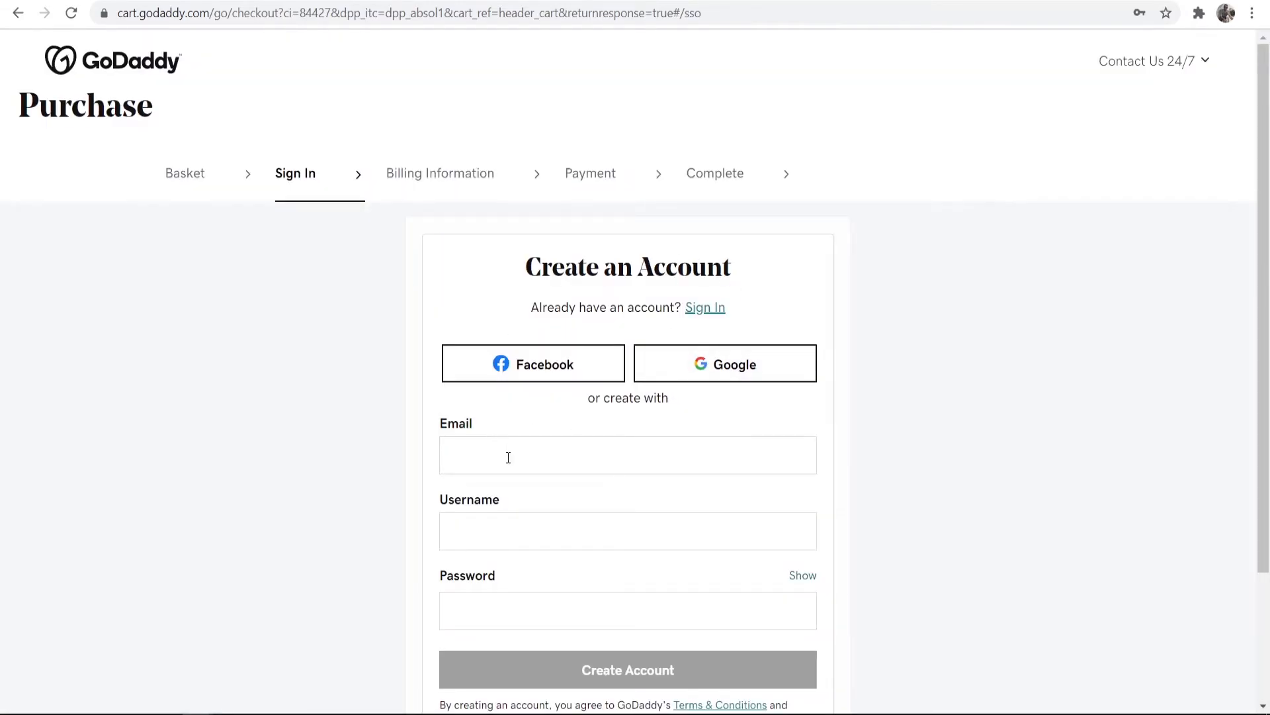
scroll(down, 3)
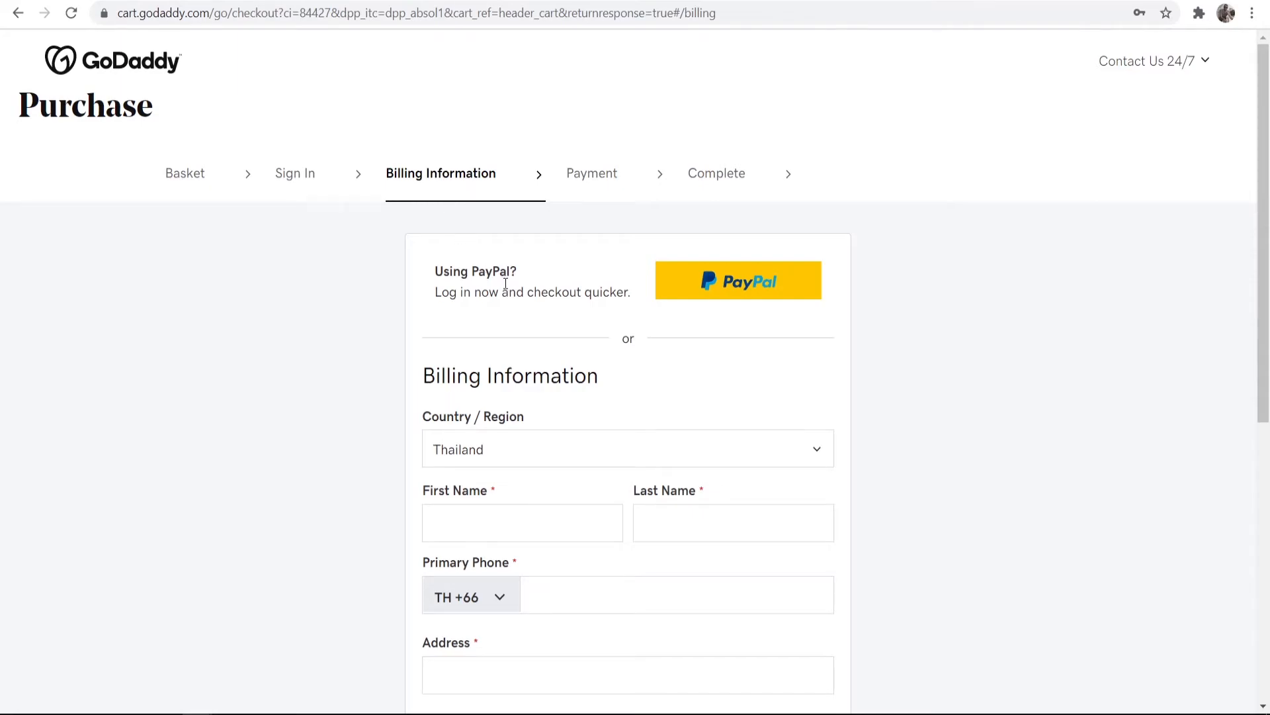
mouse_move(500, 240)
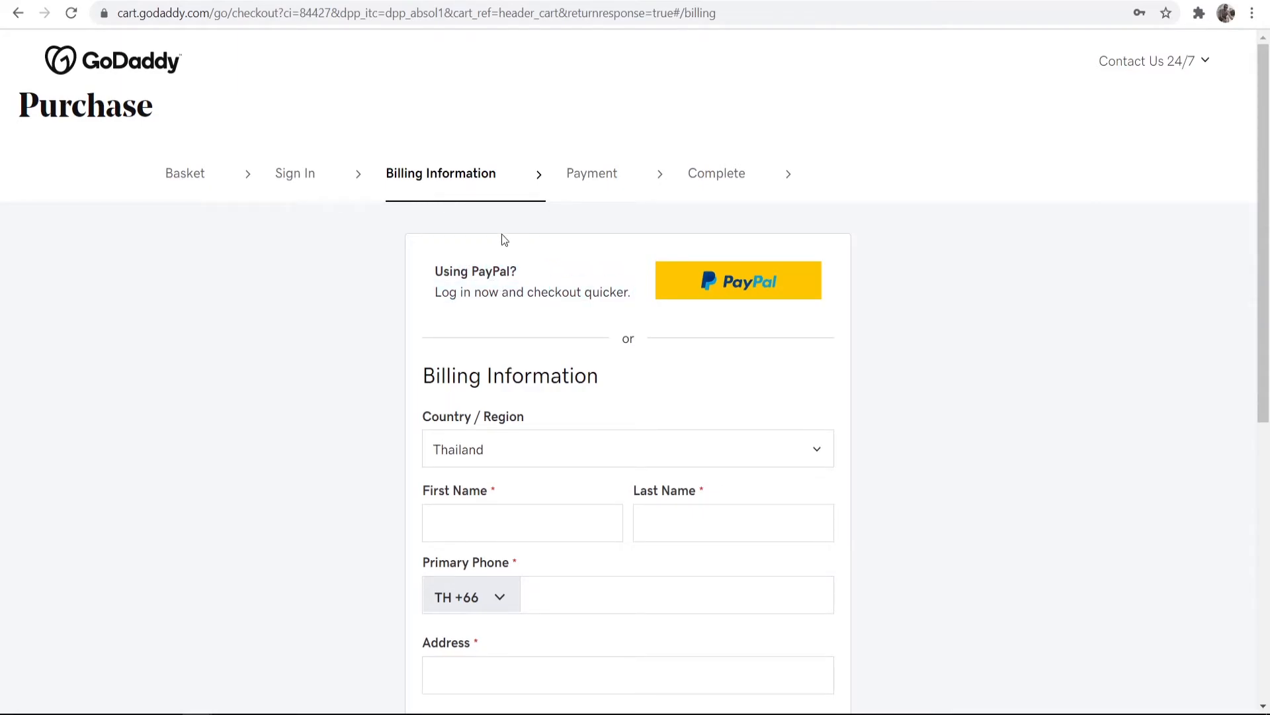
scroll(down, 3)
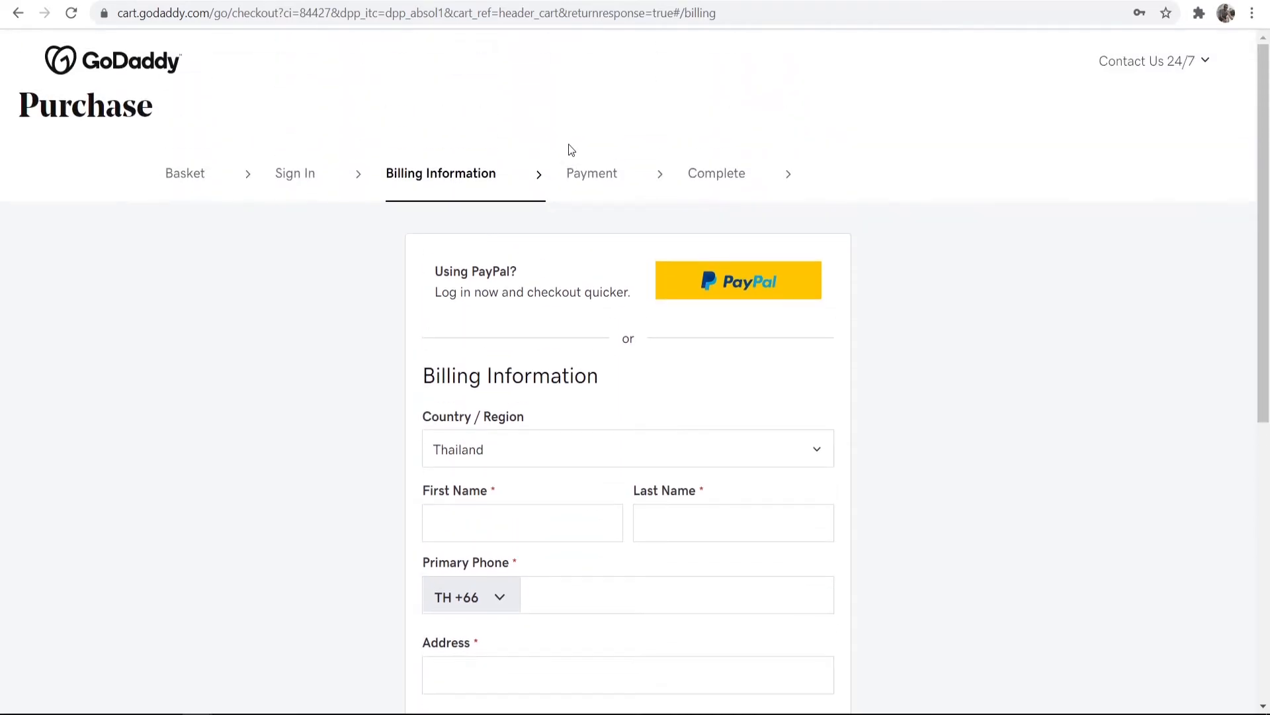
mouse_move(614, 188)
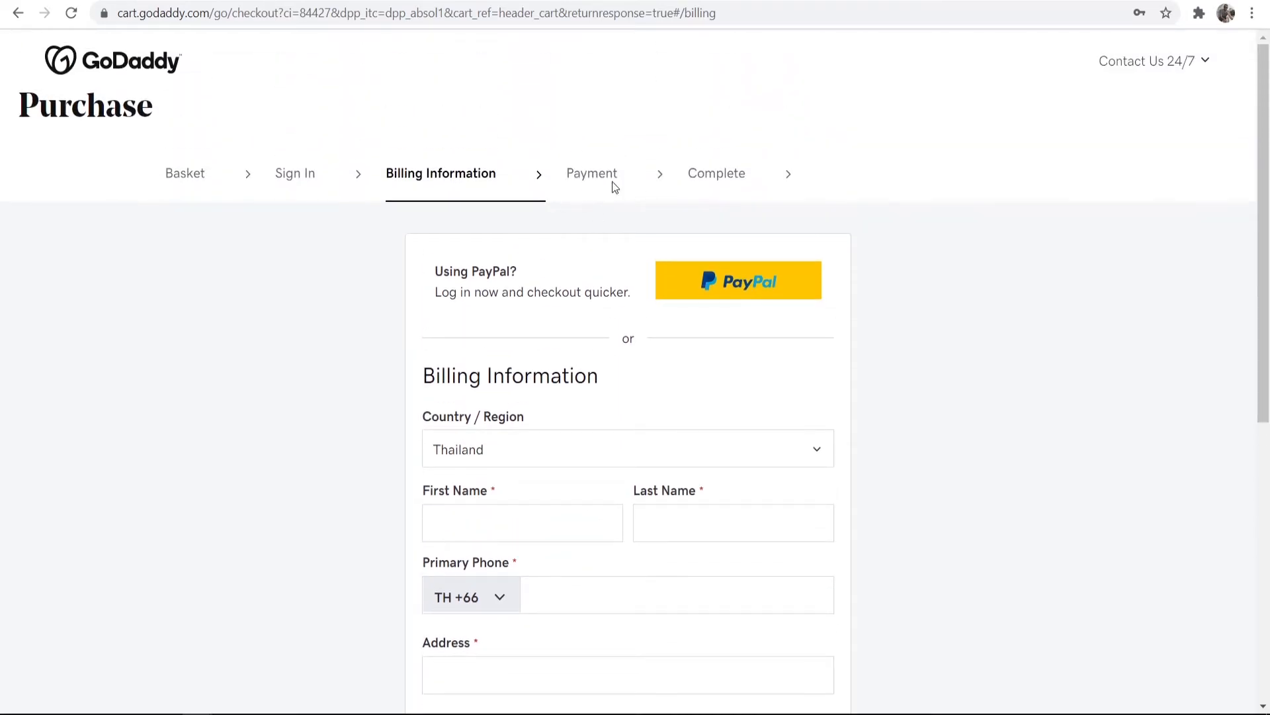
mouse_move(542, 347)
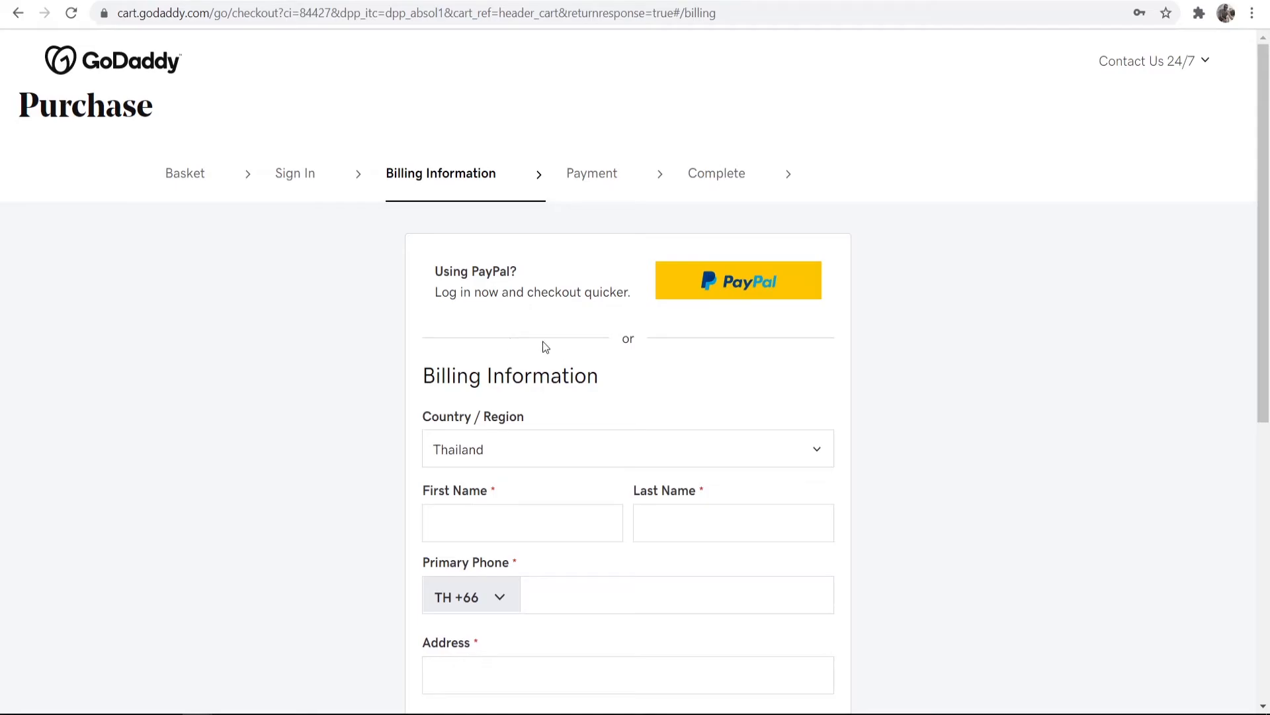
mouse_move(717, 266)
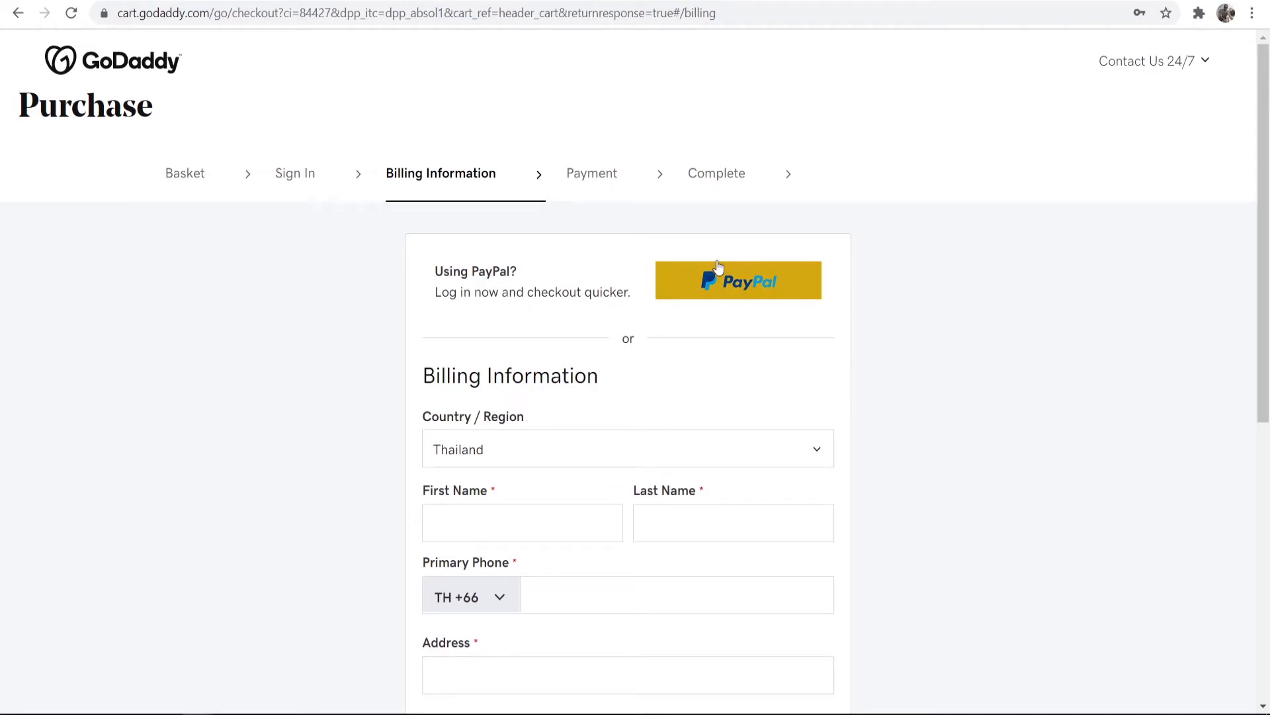
mouse_move(764, 254)
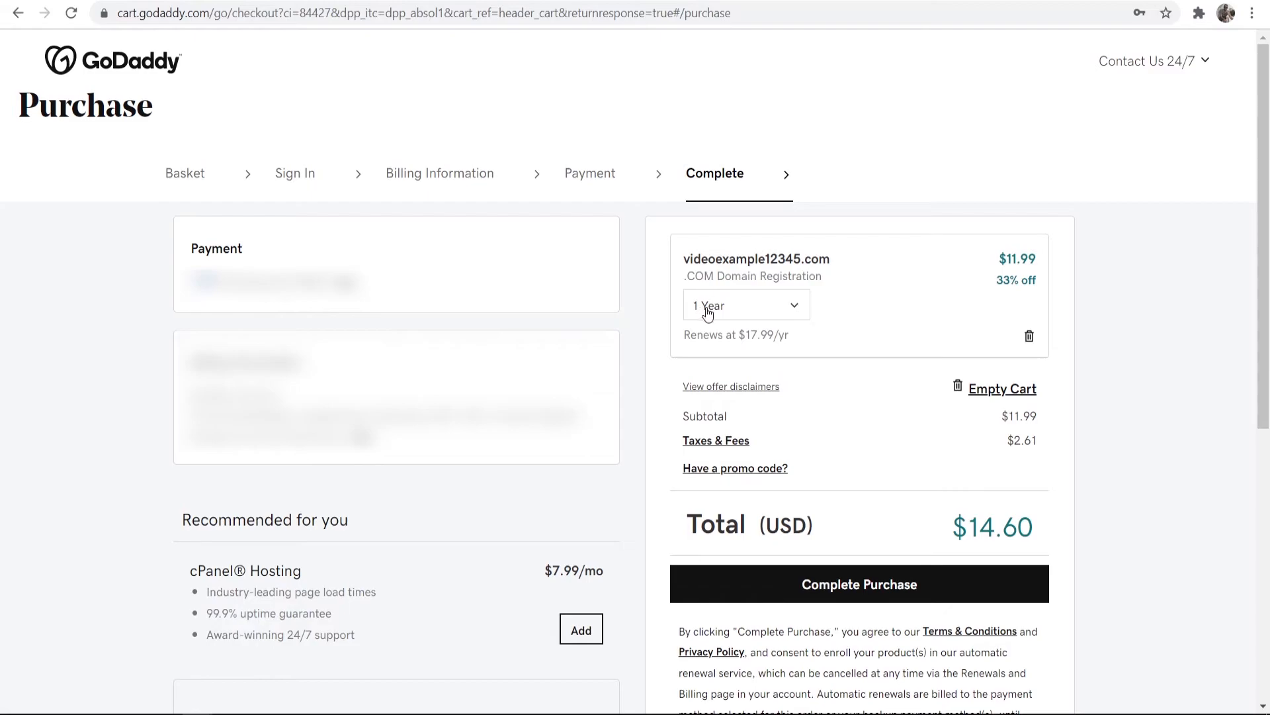
mouse_move(730, 311)
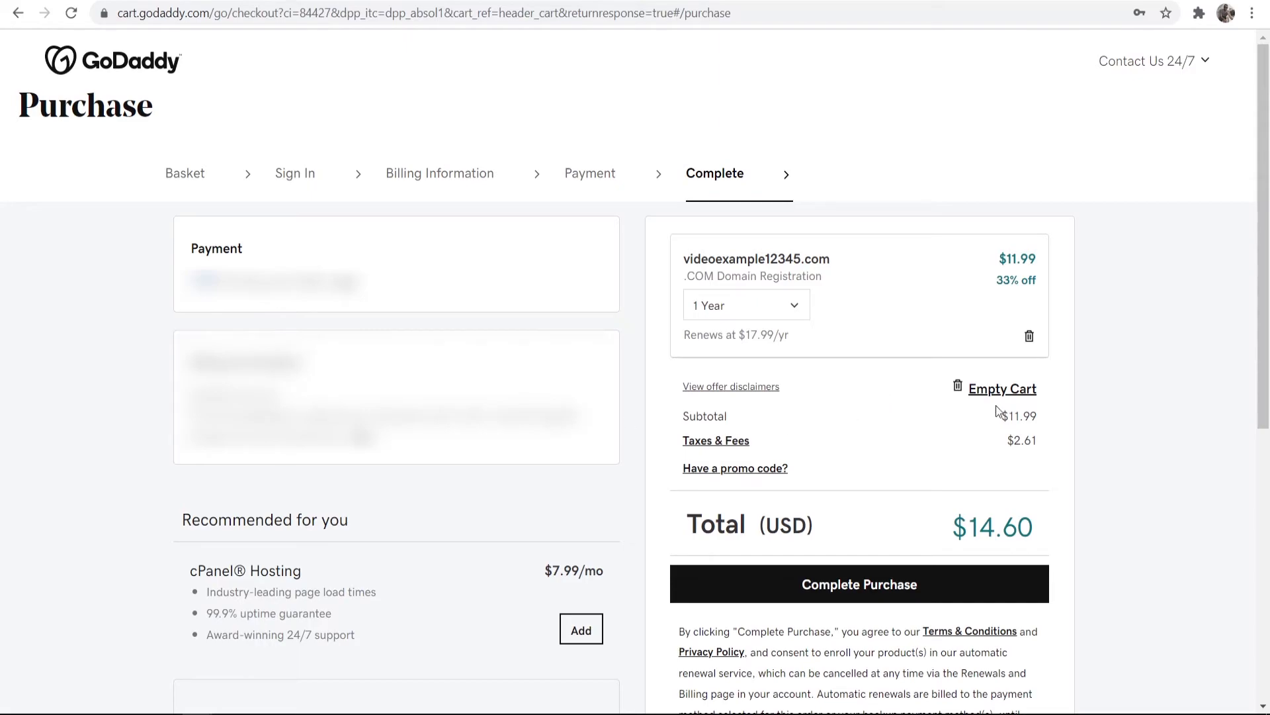
mouse_move(1009, 552)
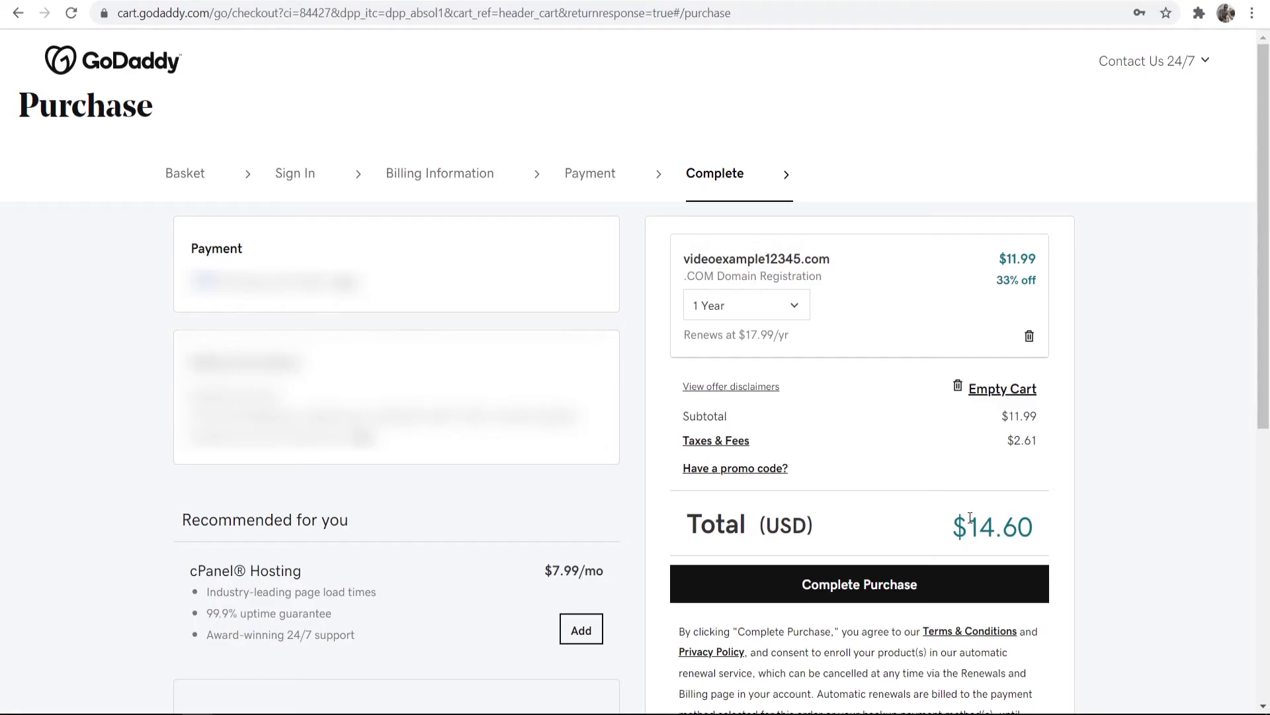
mouse_move(867, 518)
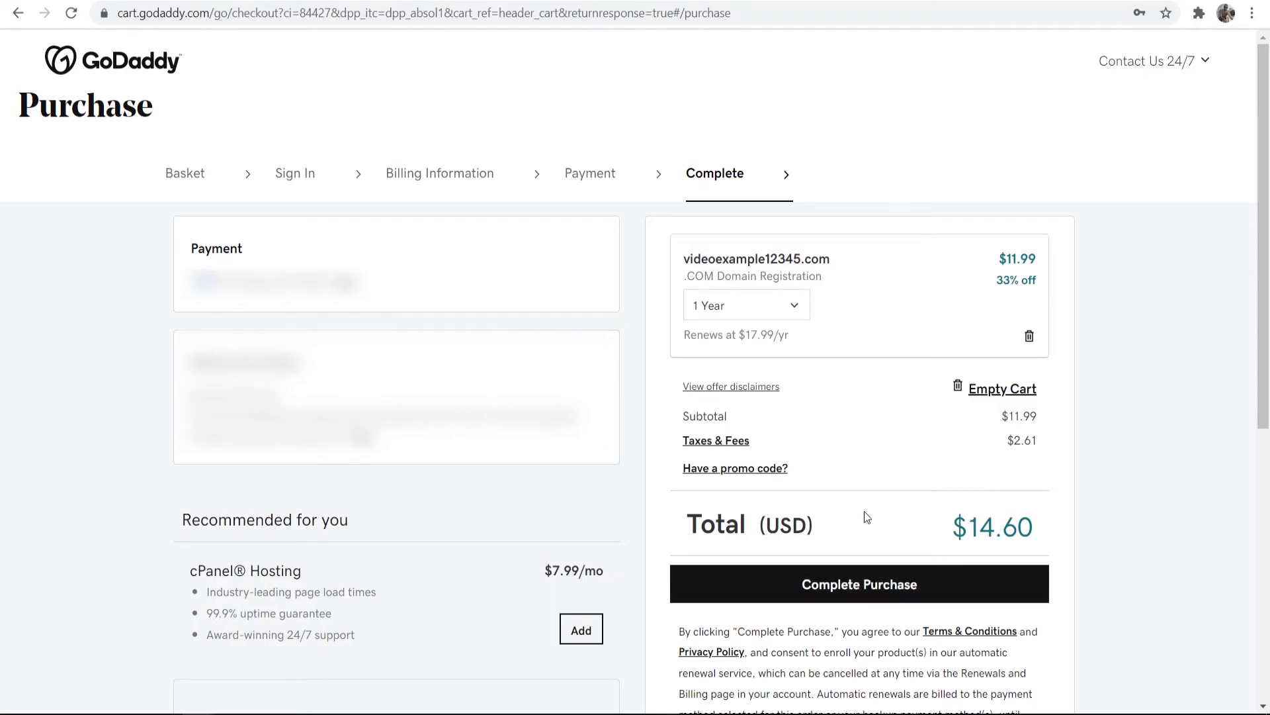
Complete the $14.60 purchase of videoexample12345.com for 1 year
click(859, 584)
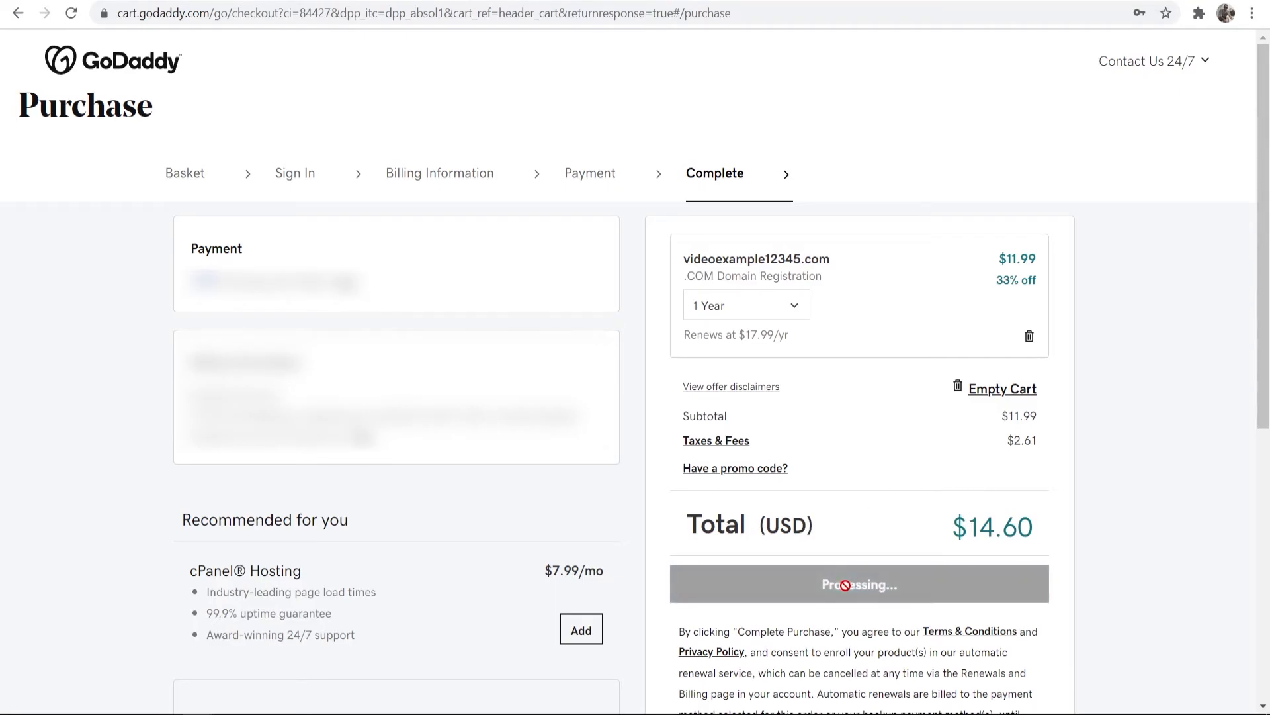
click(859, 583)
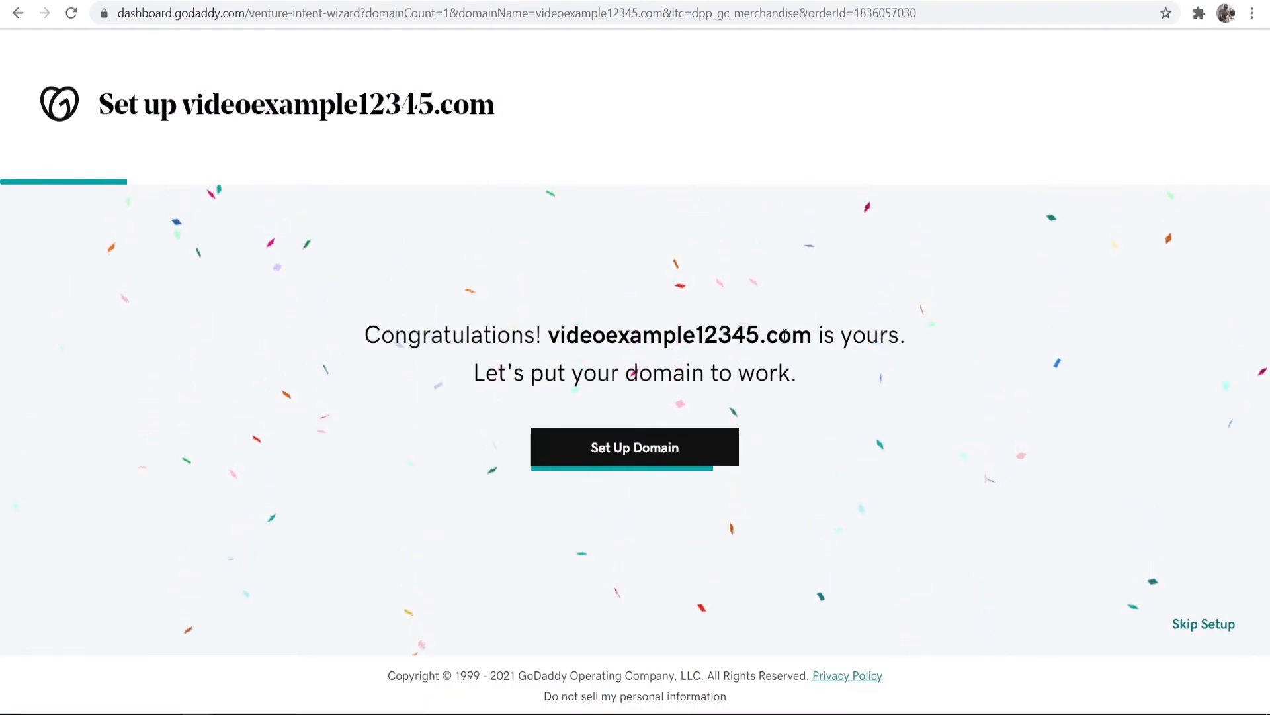
Skip domain setup and show videoexample12345.com's domain settings with auto renew and domain lock on
click(634, 446)
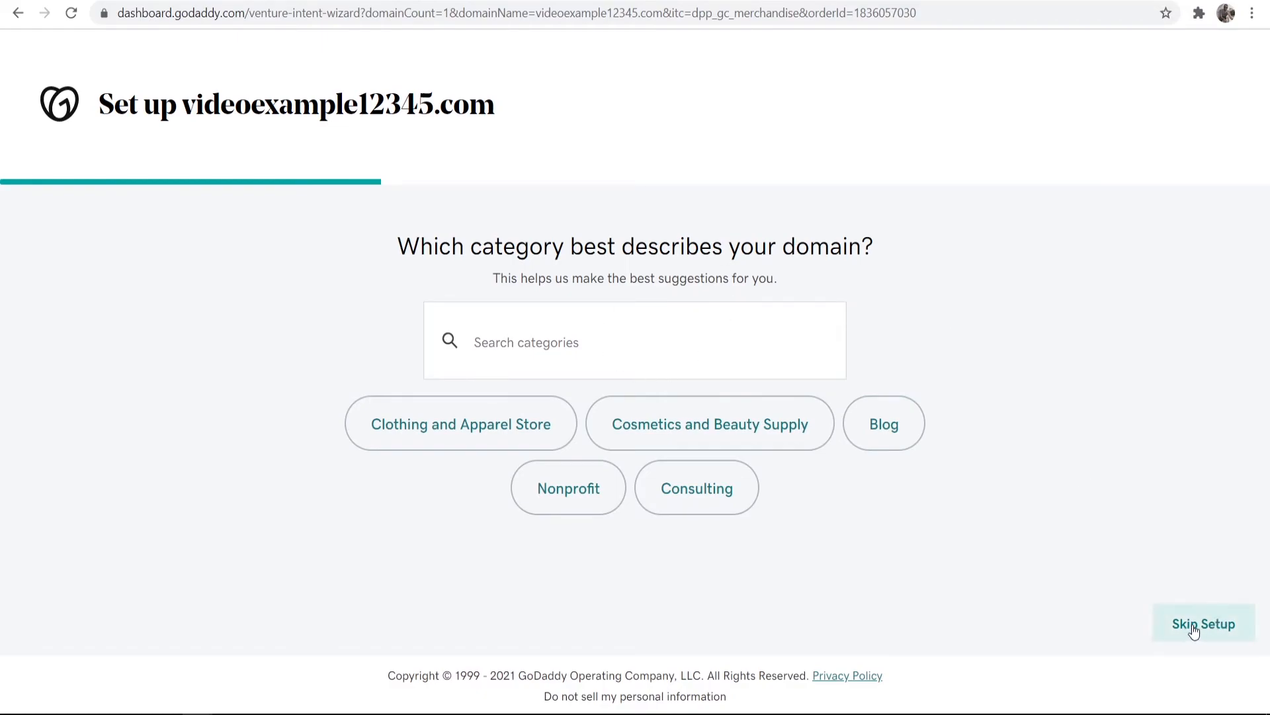
click(1203, 624)
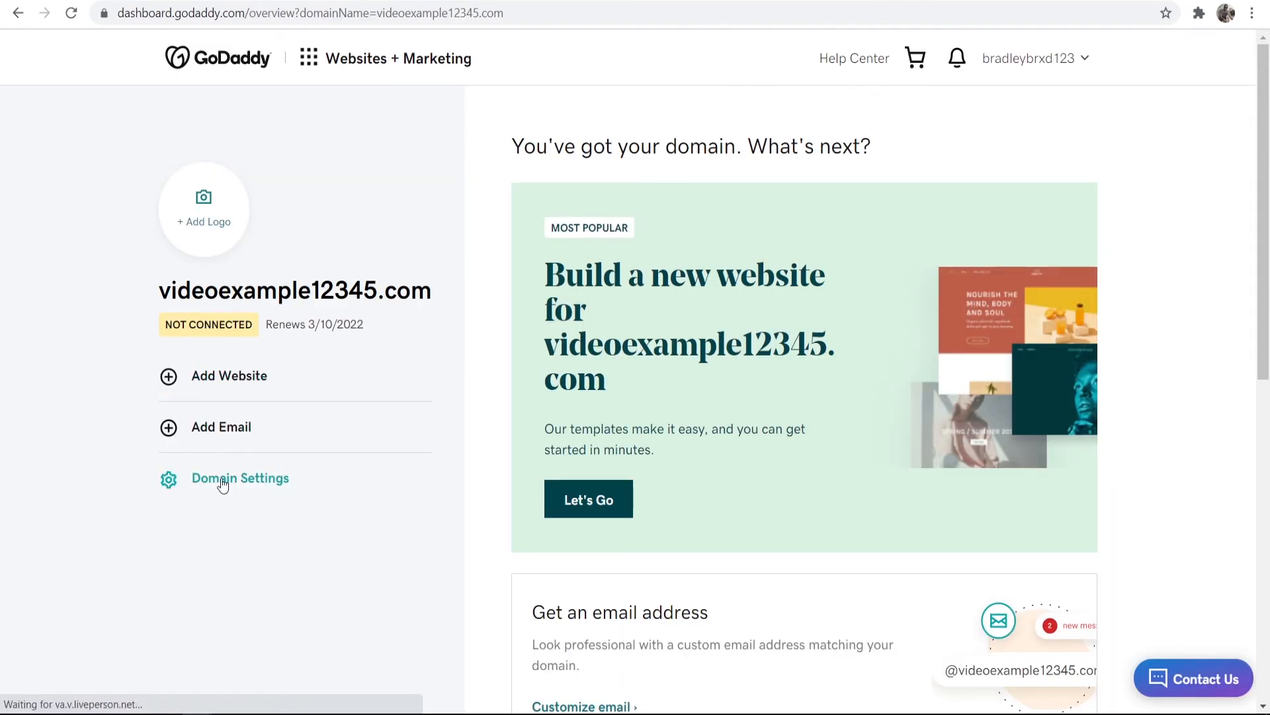
click(240, 478)
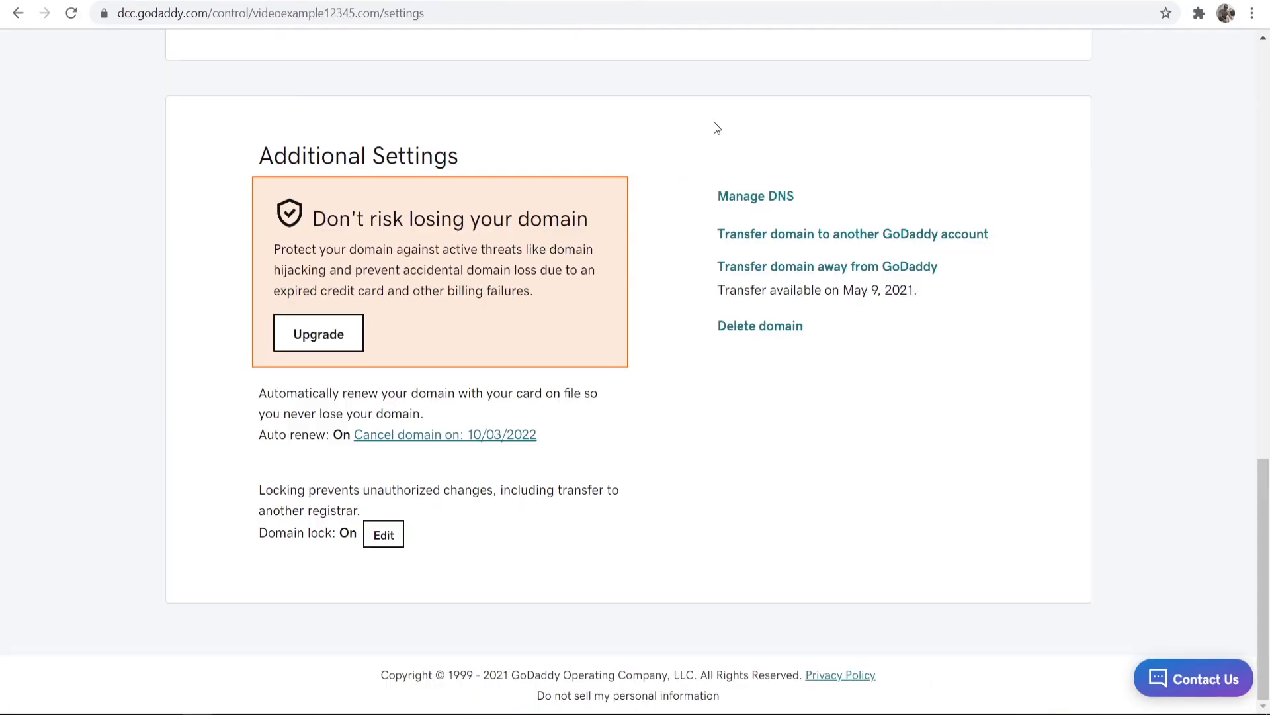